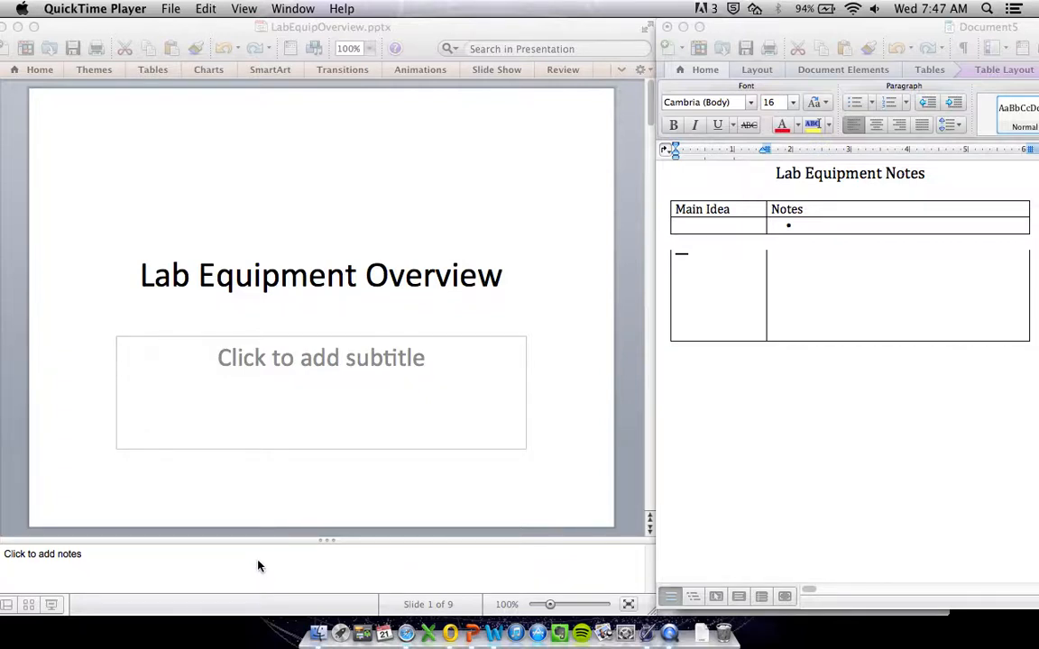
mouse_move(491, 300)
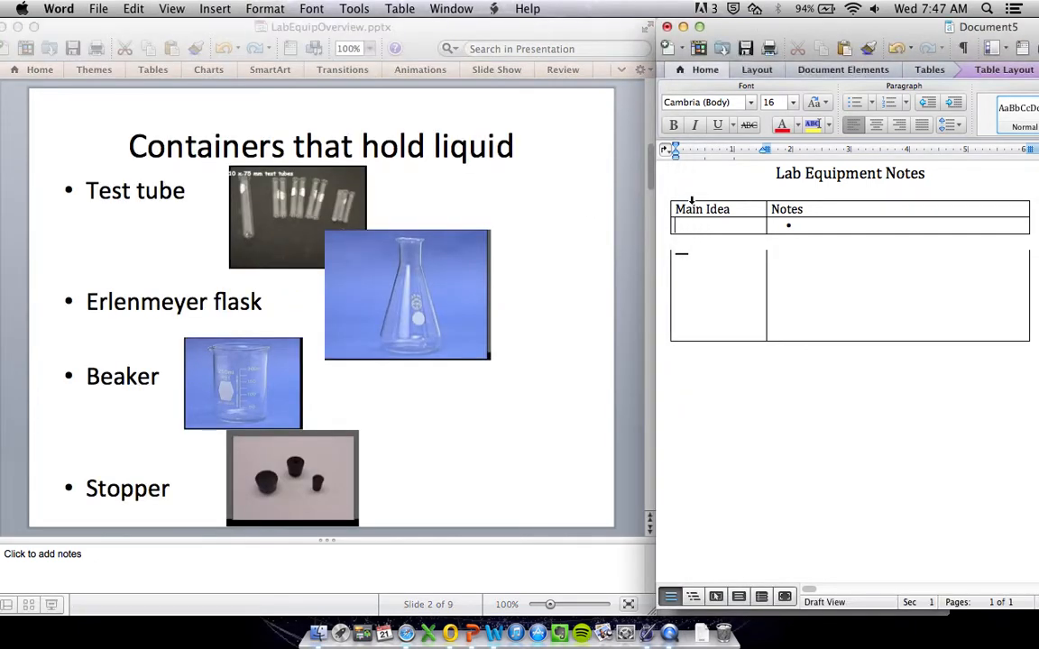
Enter 'Containers that hold liquid' with notes: Test tube, Erlenmeyer flask, beaker, stopper
type("Containers that m")
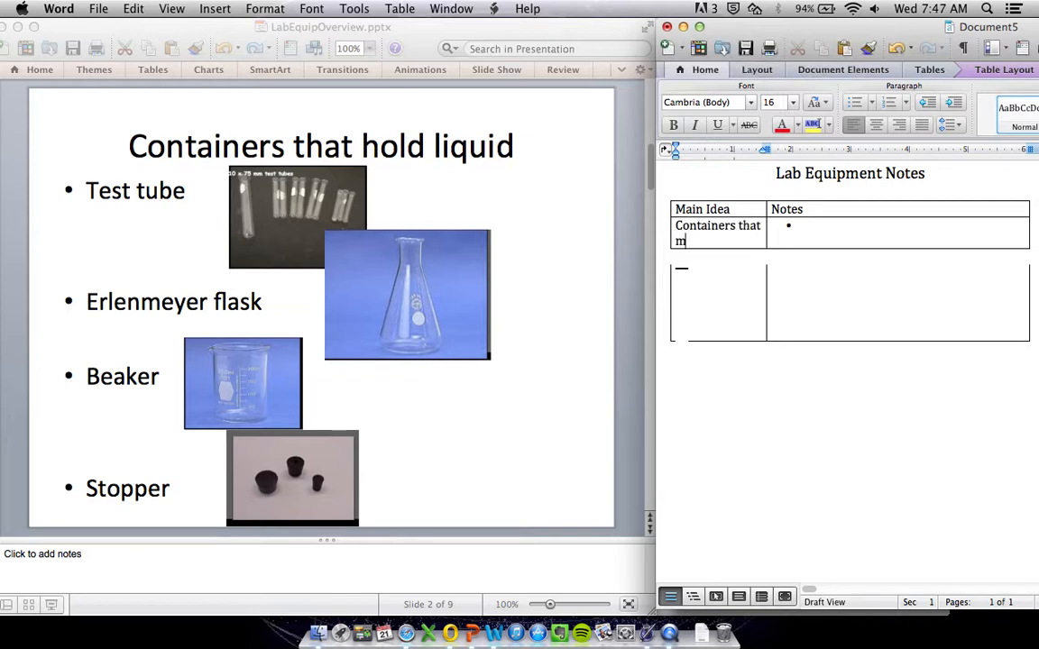
type("hold liquid")
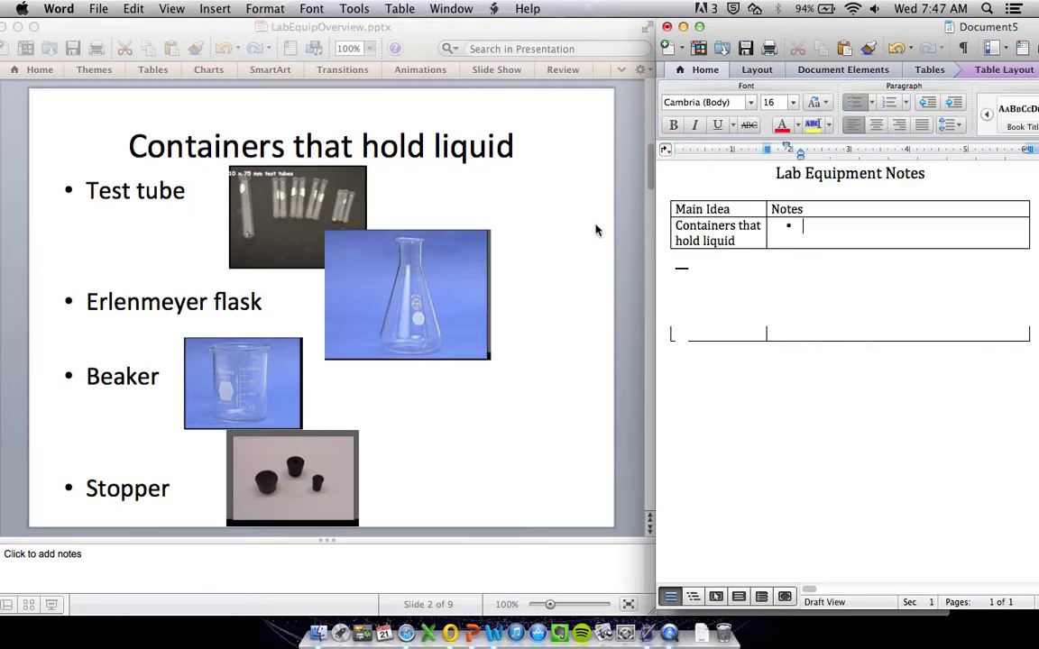
type("Test")
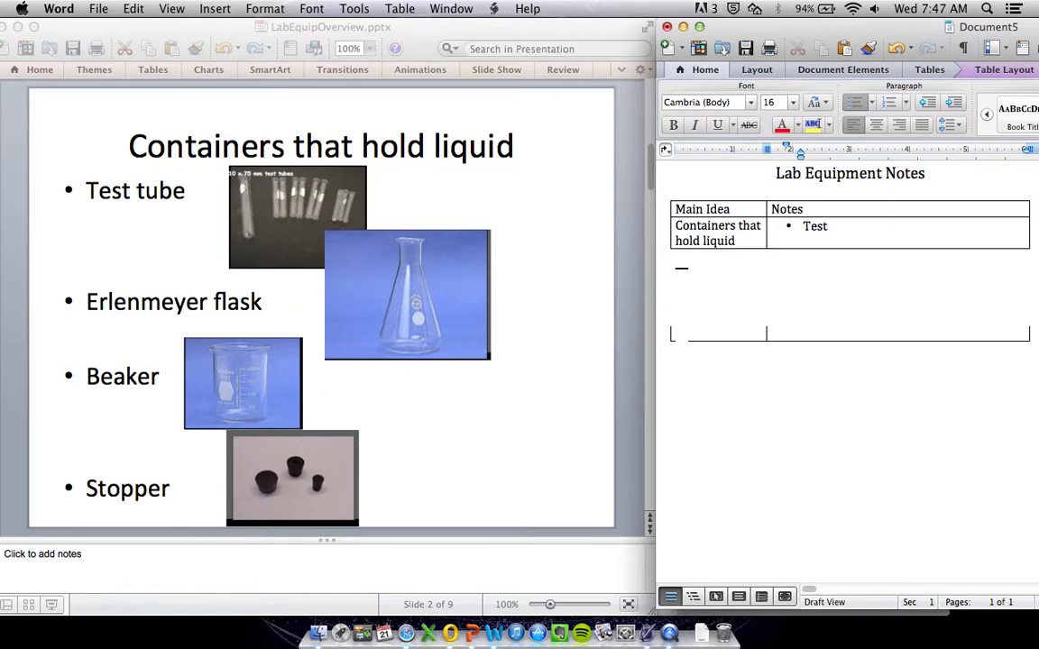
type("tube,")
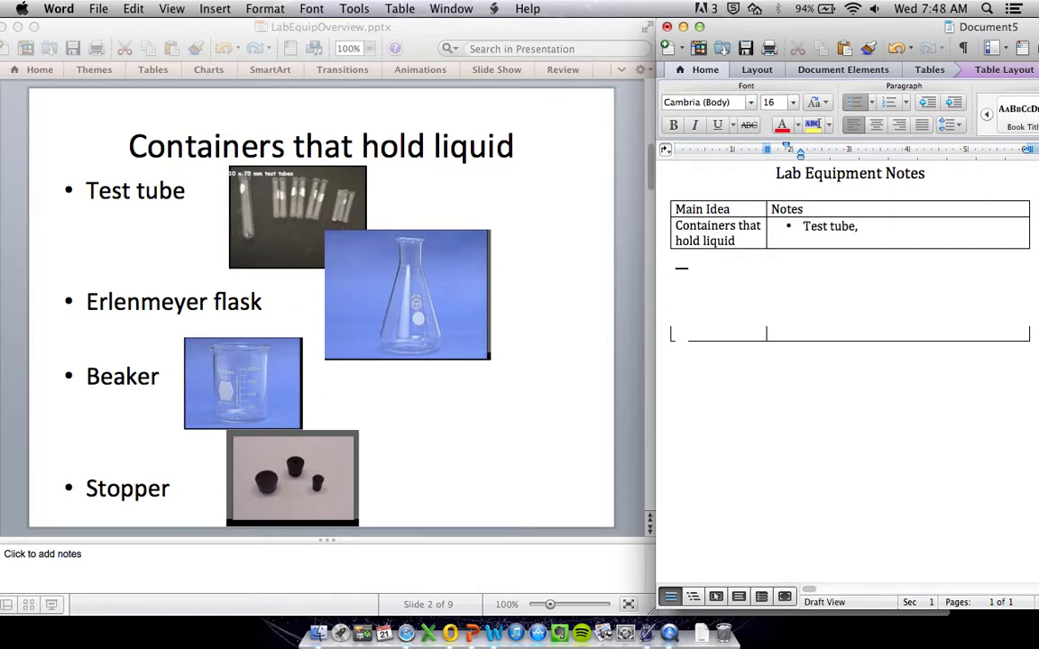
type("Erlenme")
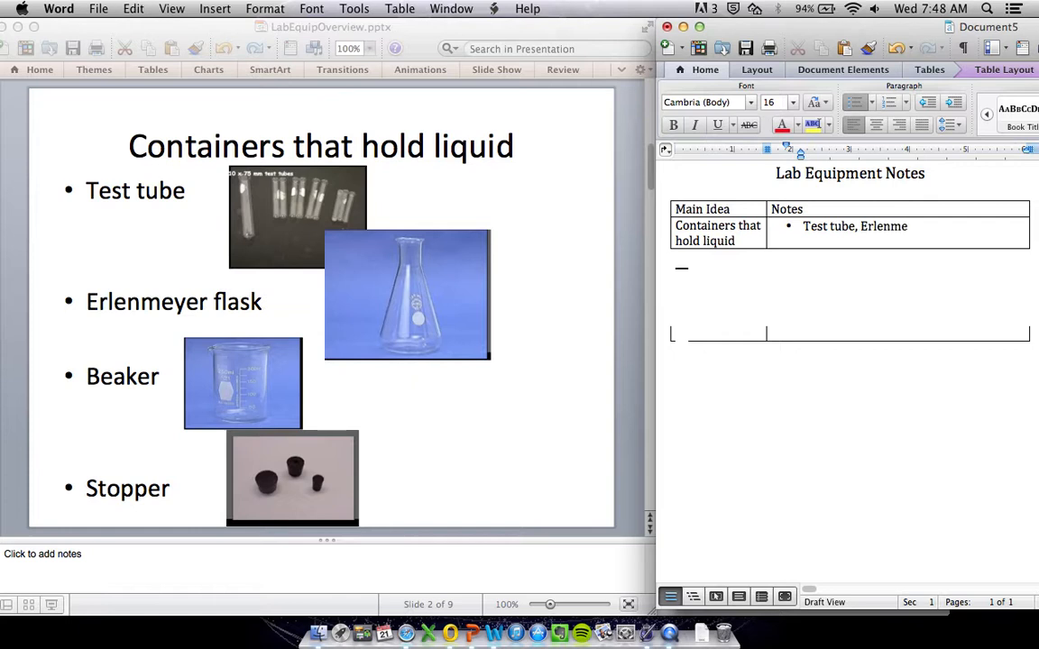
type("yer flask, beaker")
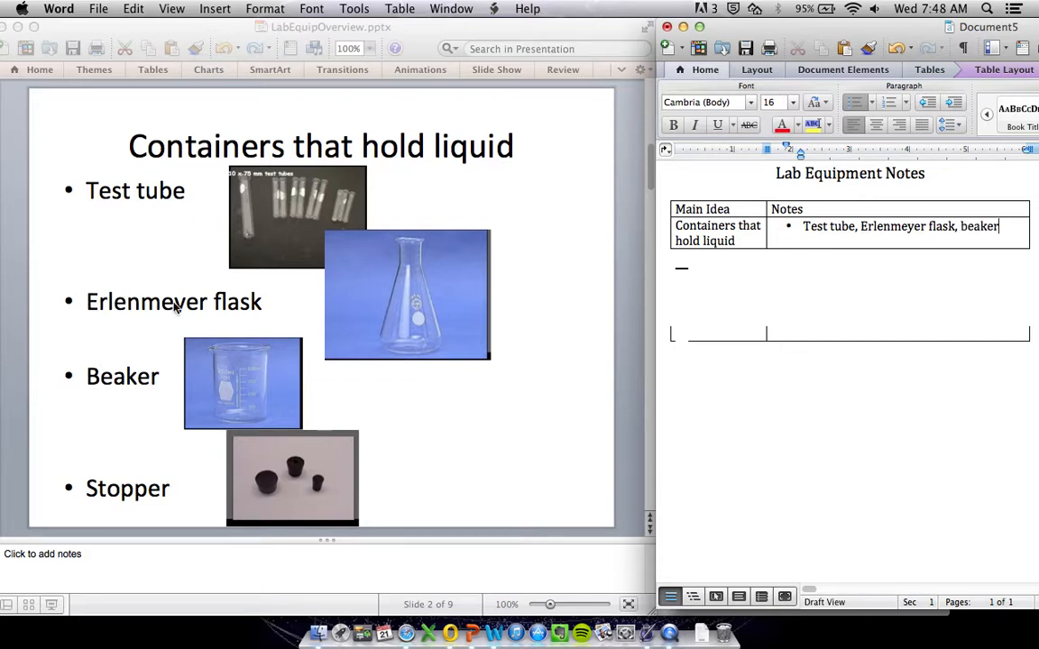
mouse_move(417, 239)
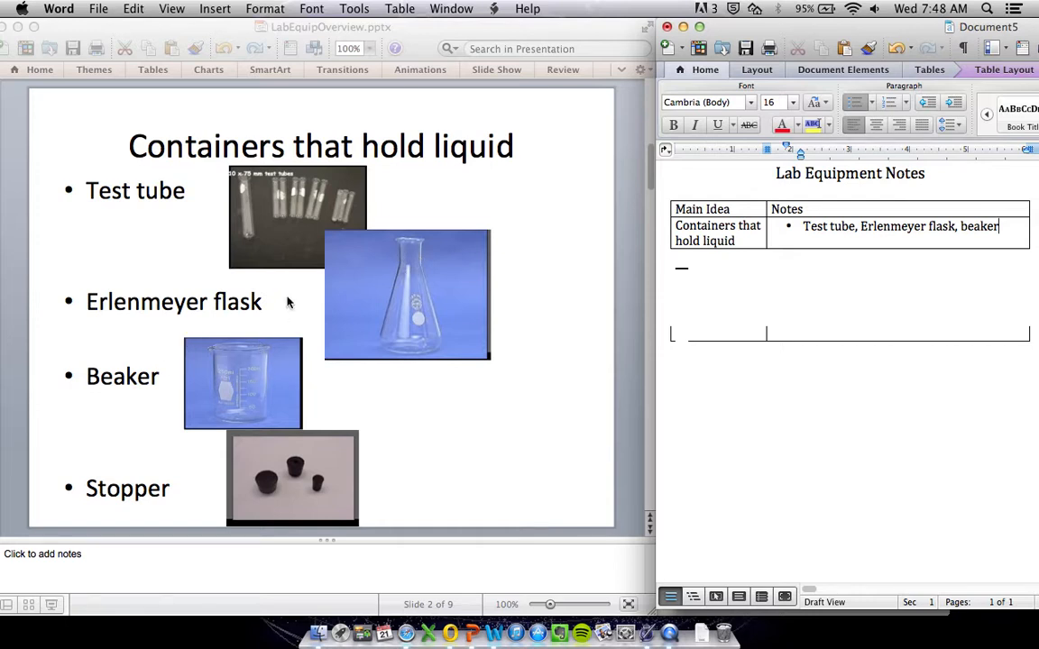
mouse_move(106, 394)
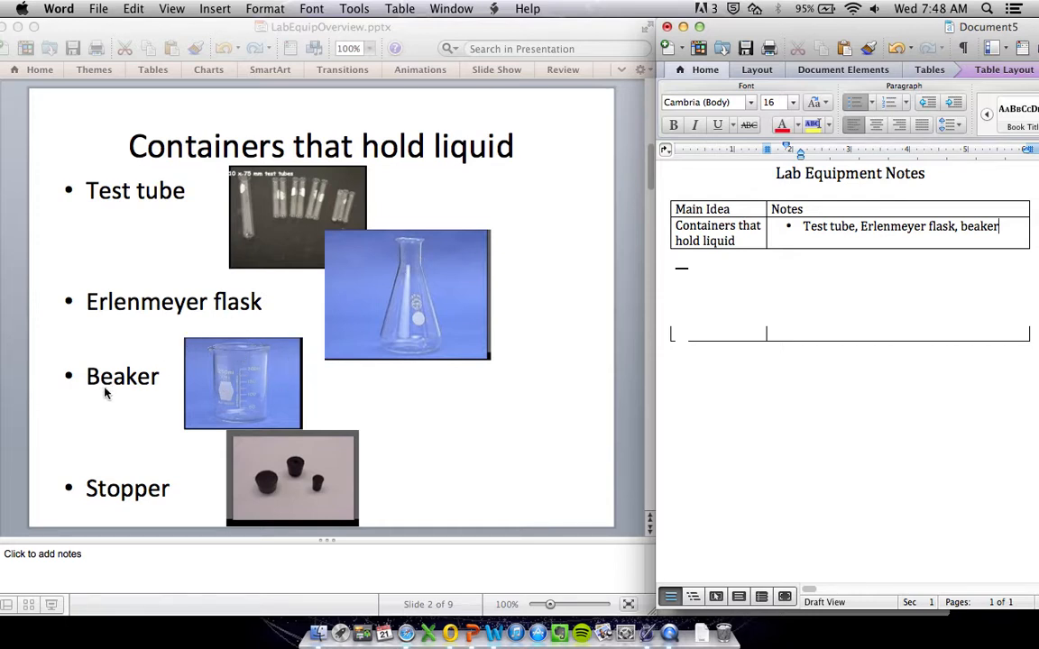
mouse_move(288, 348)
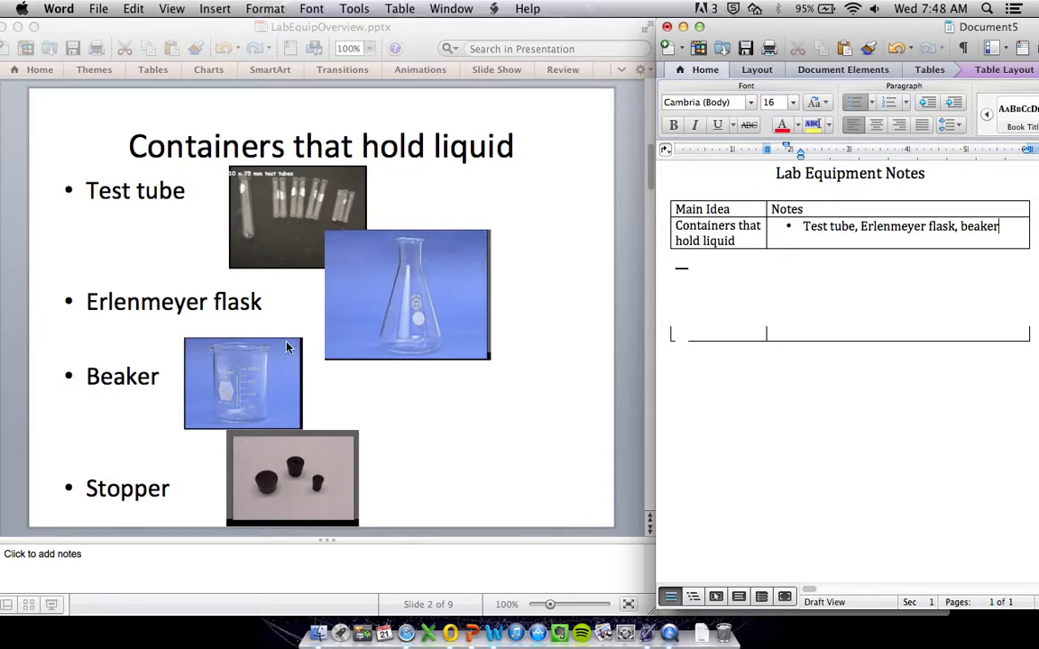
type(", stopper")
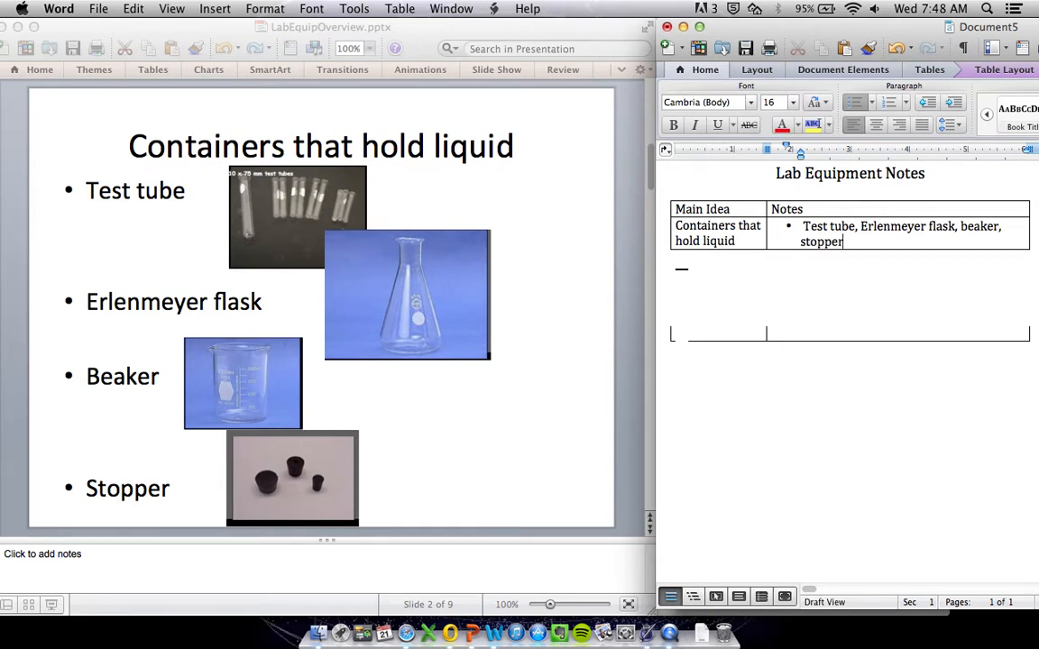
mouse_move(296, 458)
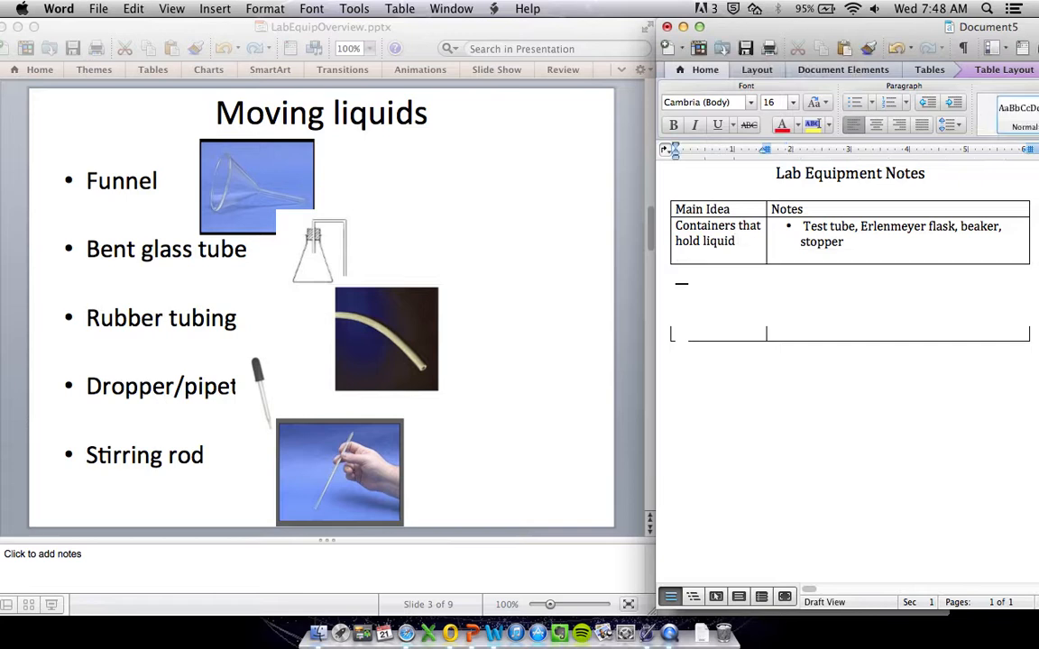
Enter 'Moving liquids' and note Funnel and bent glass tubing (delivery tubing)
type("Moving liquids")
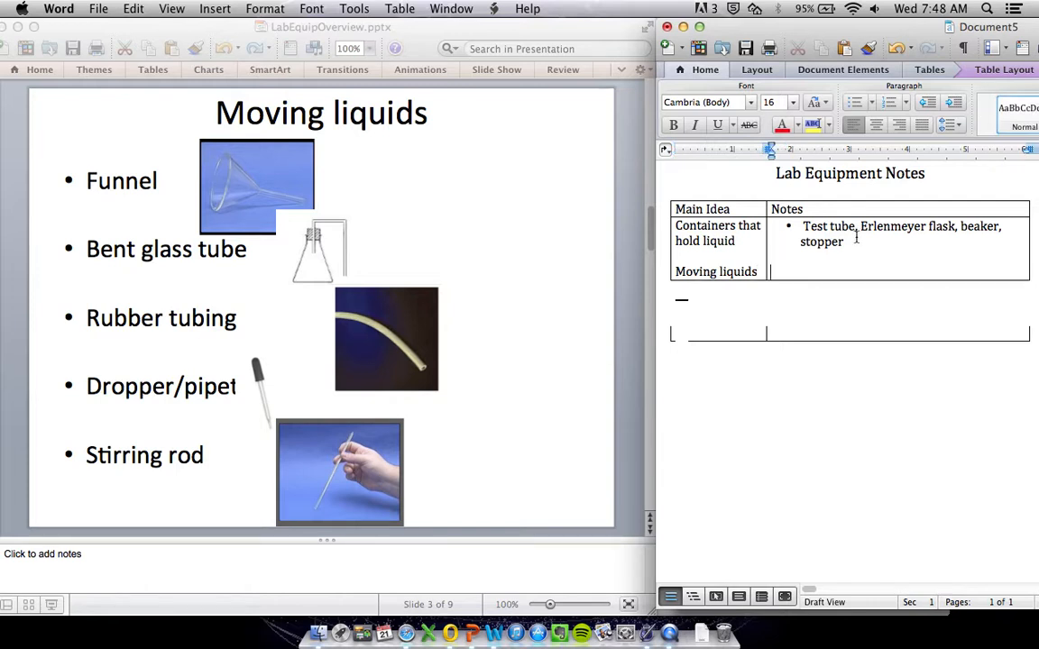
type("Funnel,")
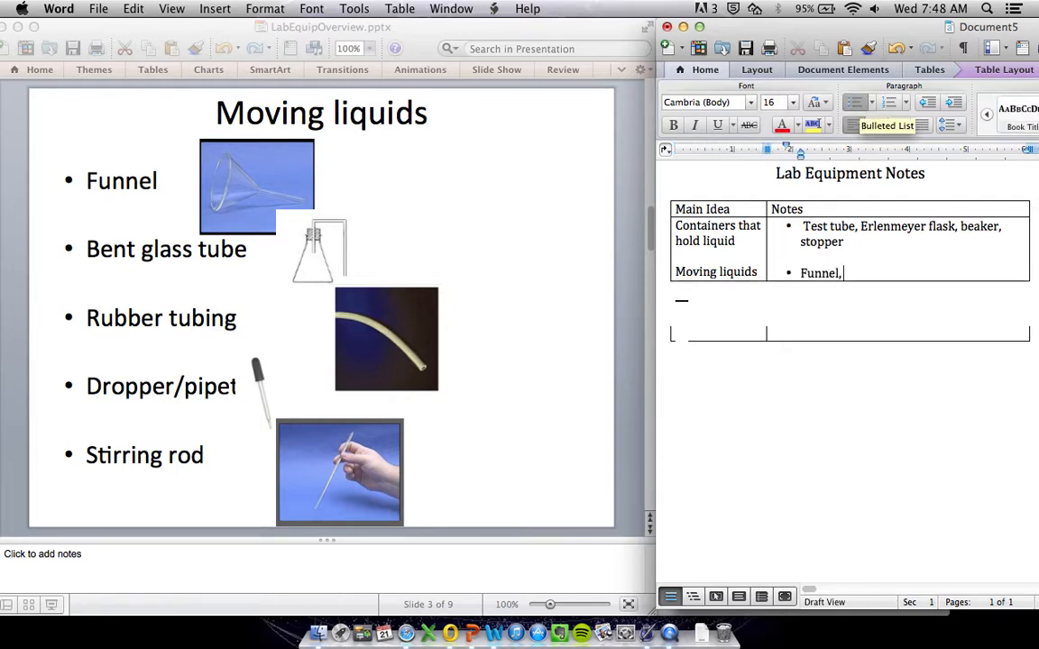
type("bent g")
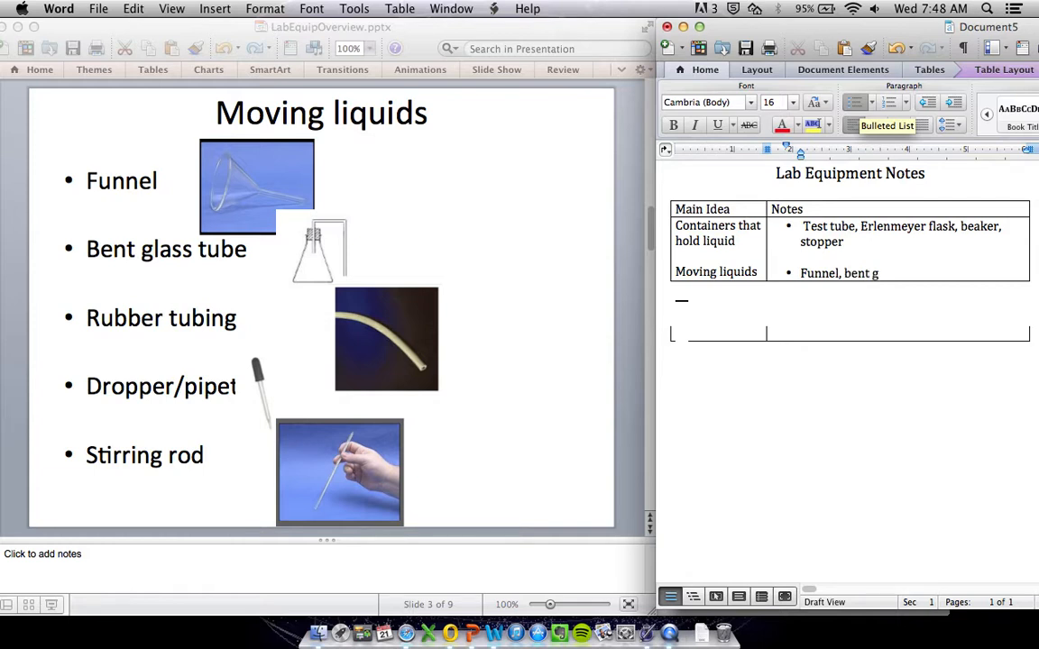
type("lass tubing (deliv")
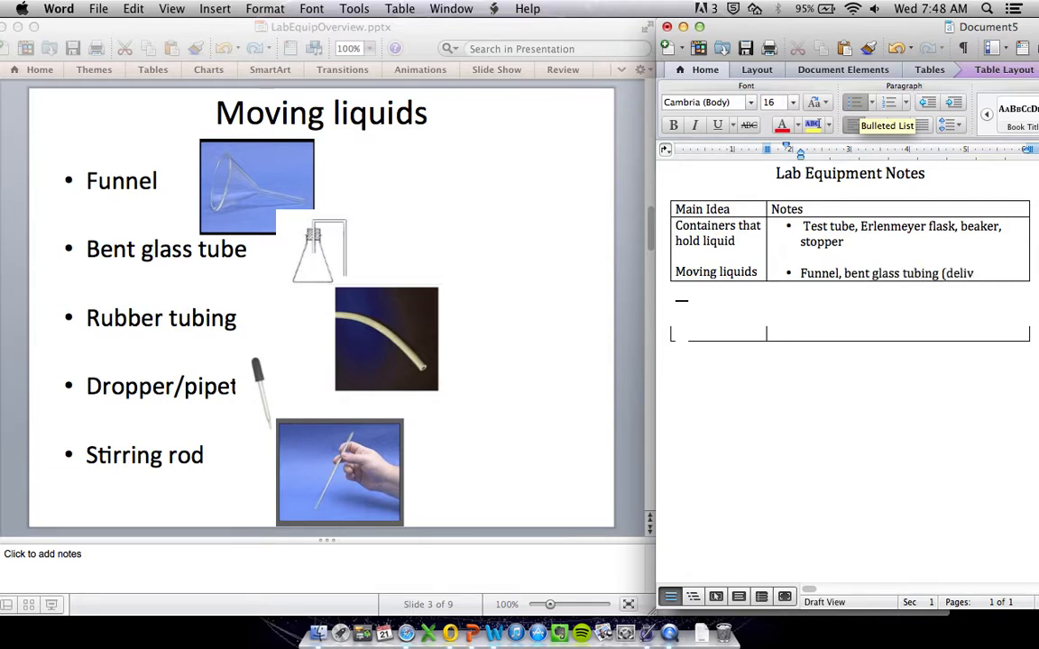
type("ery tubing)")
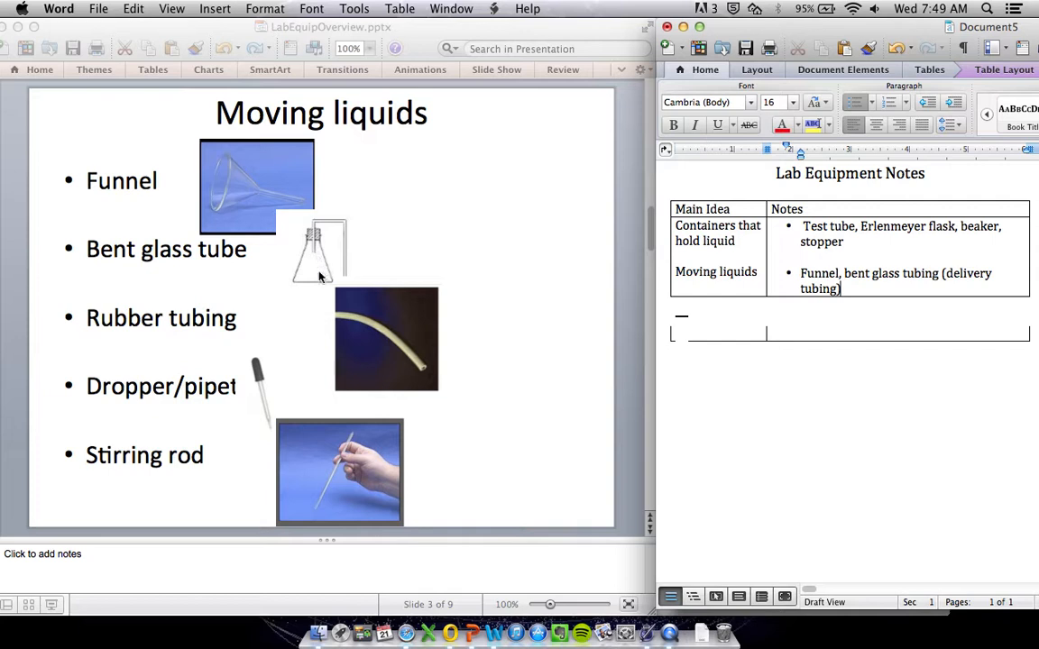
mouse_move(324, 282)
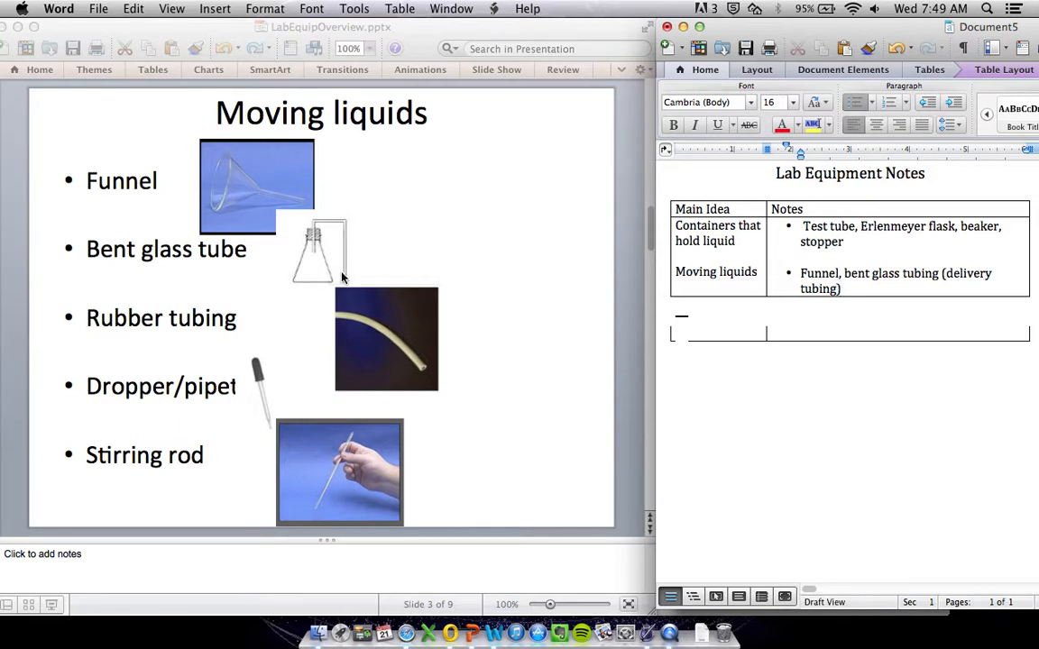
Add rubber tubing, dropper/pipet and stirring rod to the Moving liquids notes
type(",")
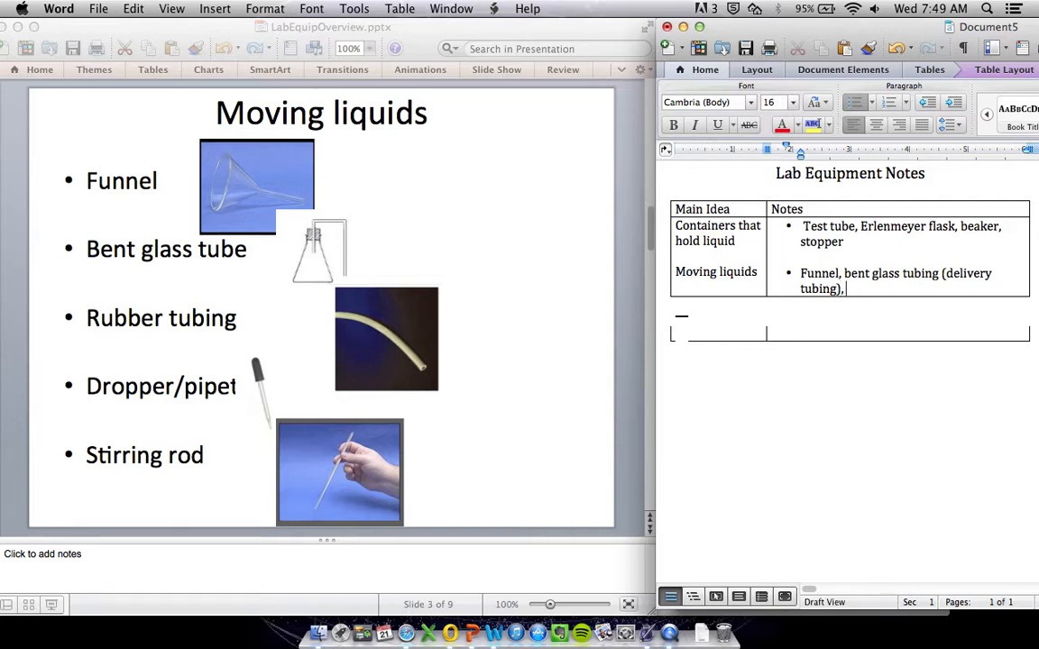
type("rubber tub")
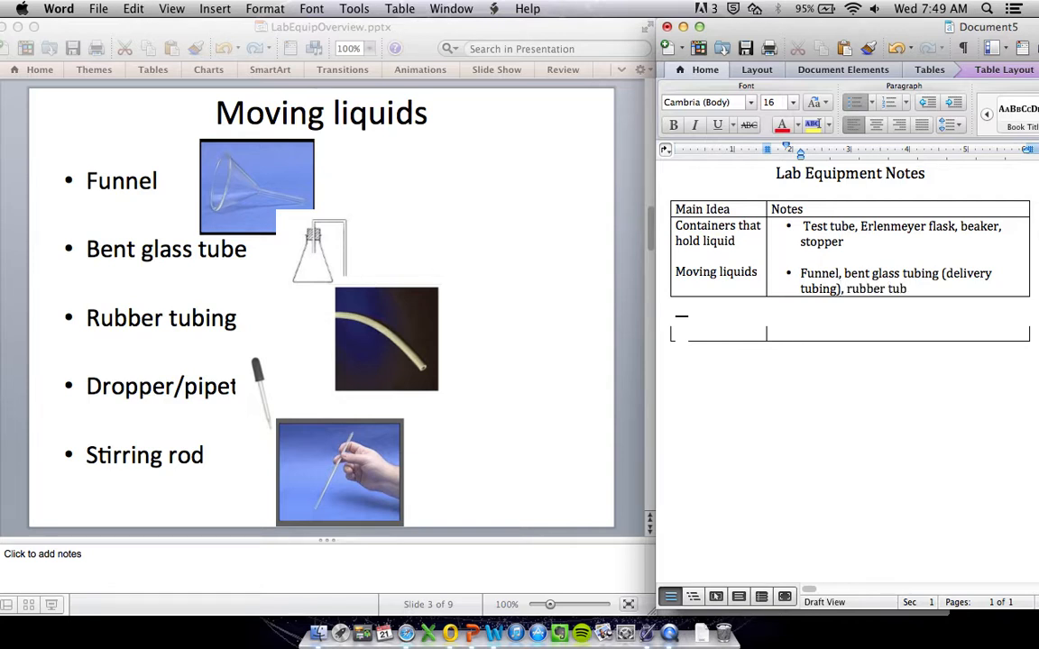
type("ing, d")
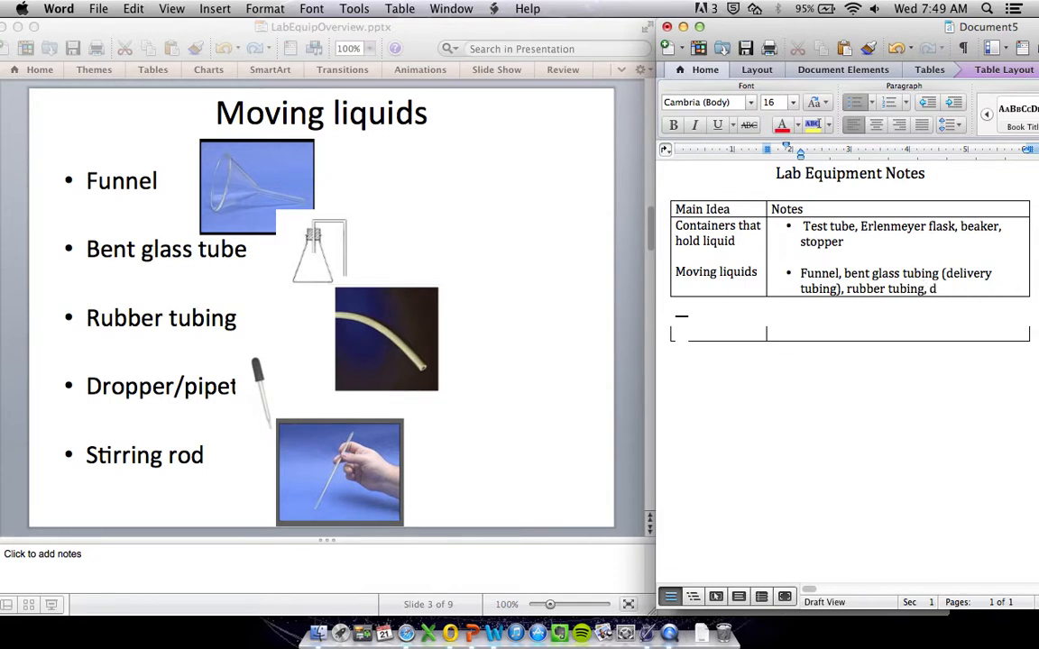
type("ropper/")
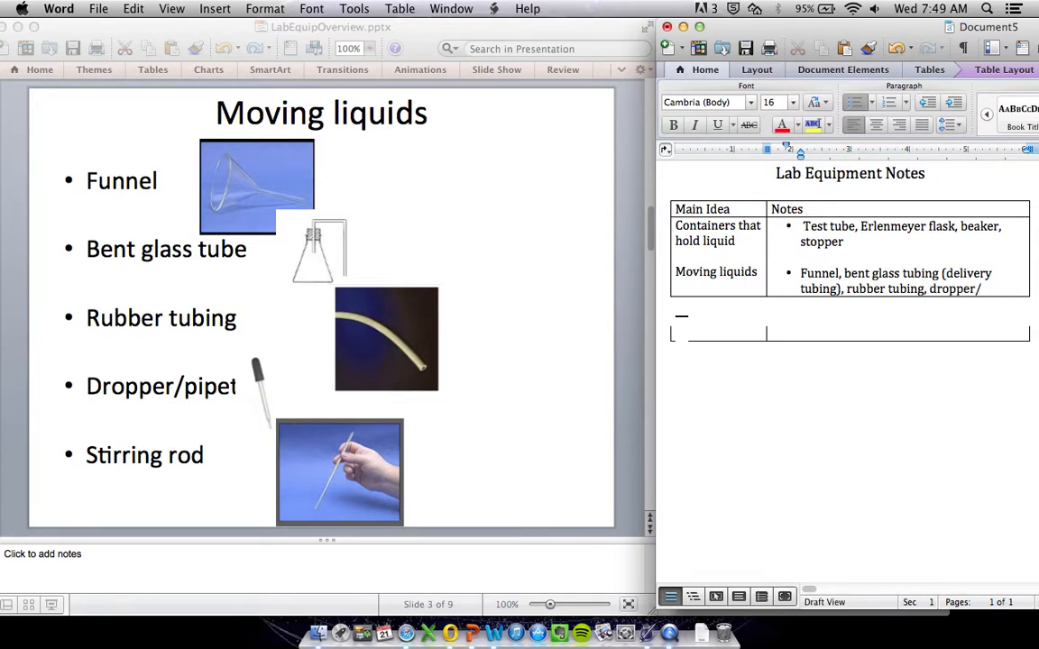
type("pipet,")
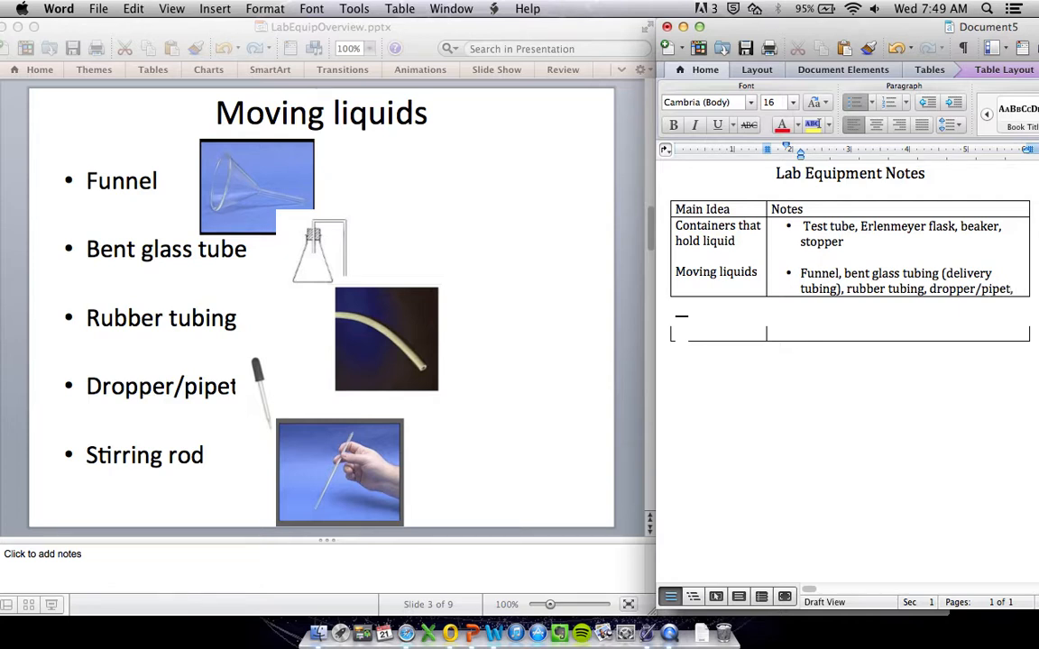
type("stirring rod")
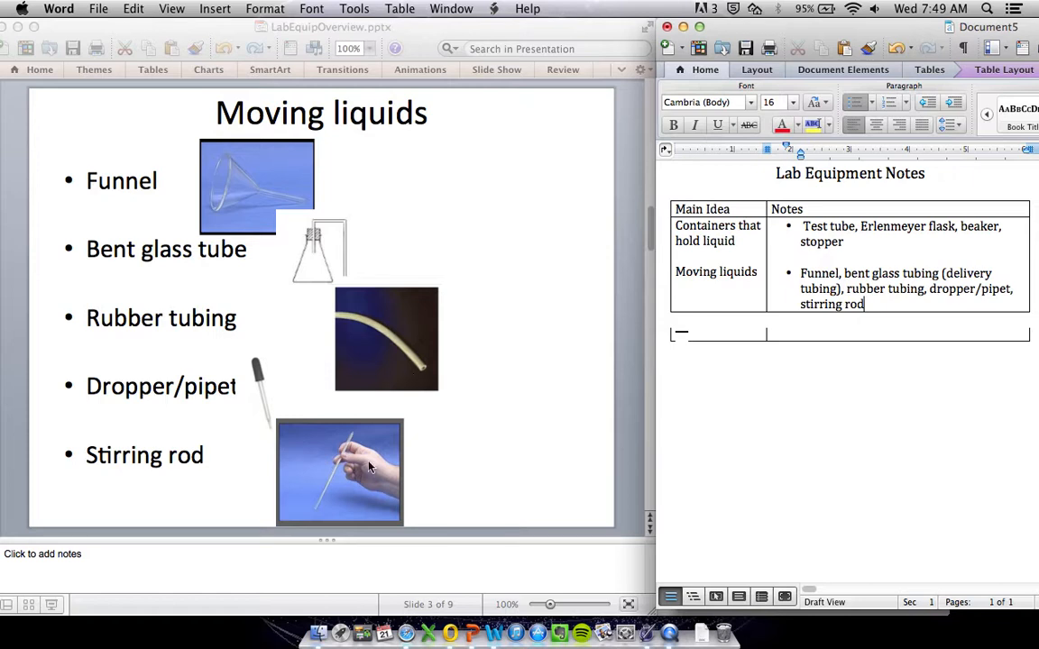
mouse_move(351, 451)
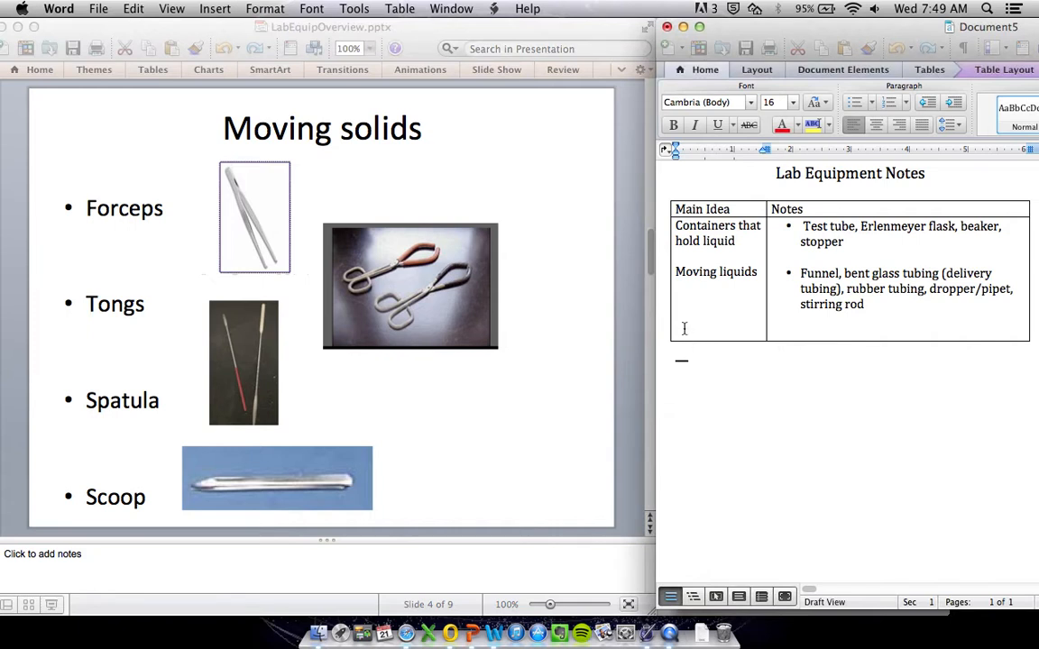
Enter 'Moving solids' with notes: Forceps, tongs, spatula, scoop
type("Moving solids")
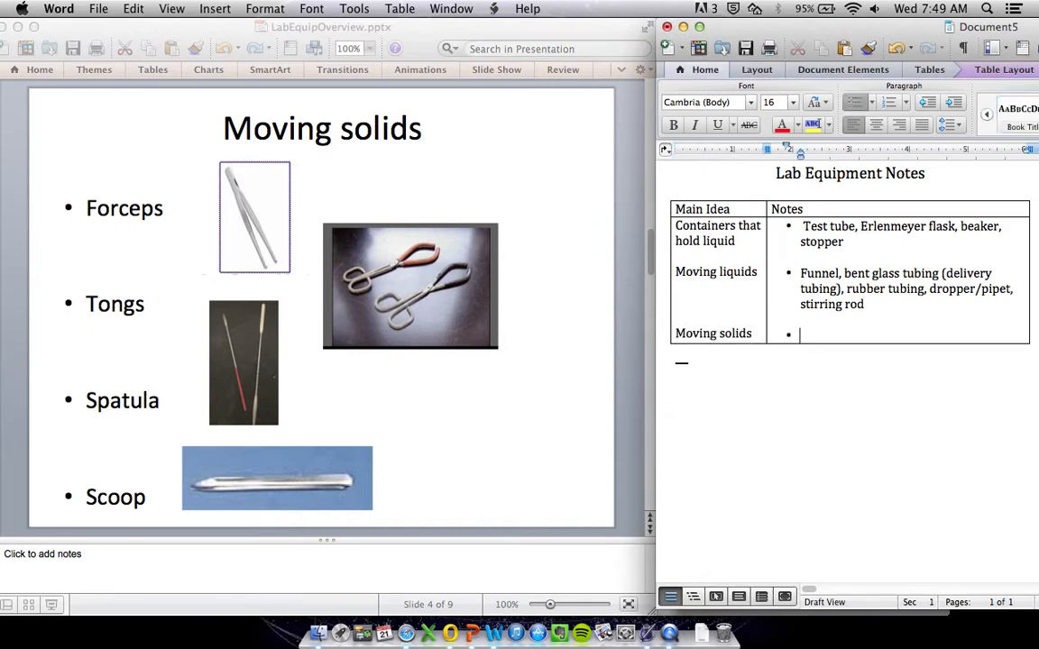
type("Forcep")
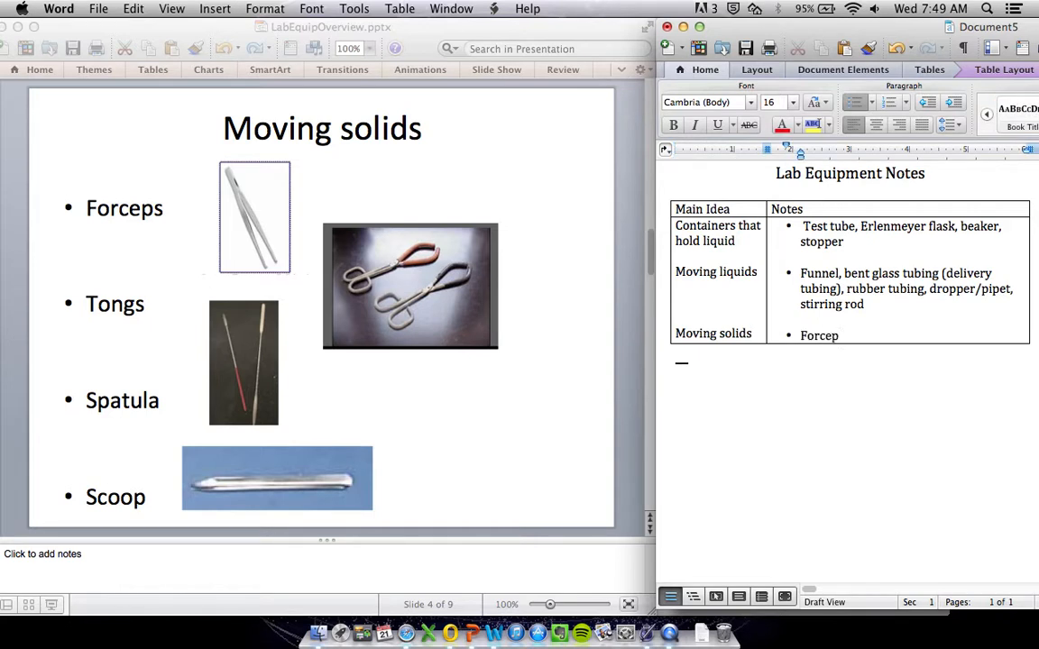
type(",")
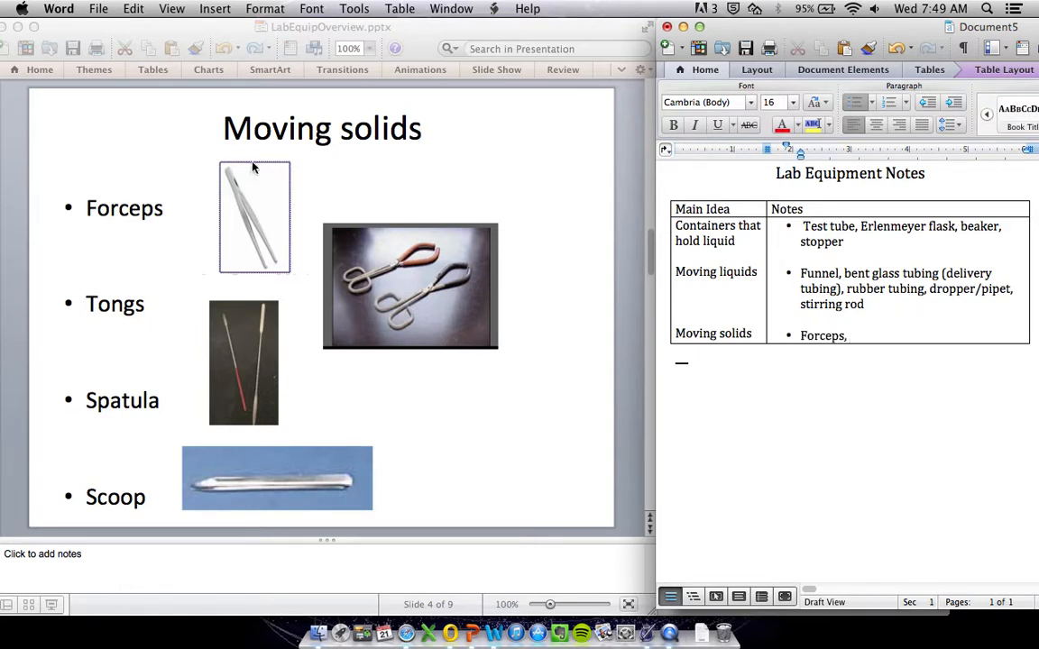
mouse_move(216, 232)
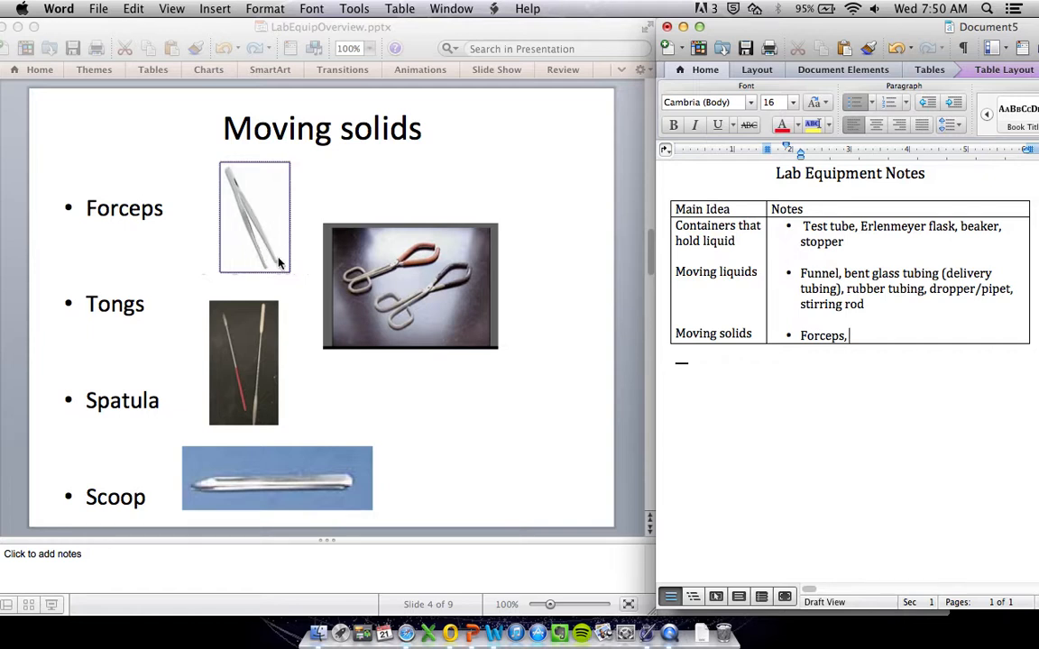
type("tongs,")
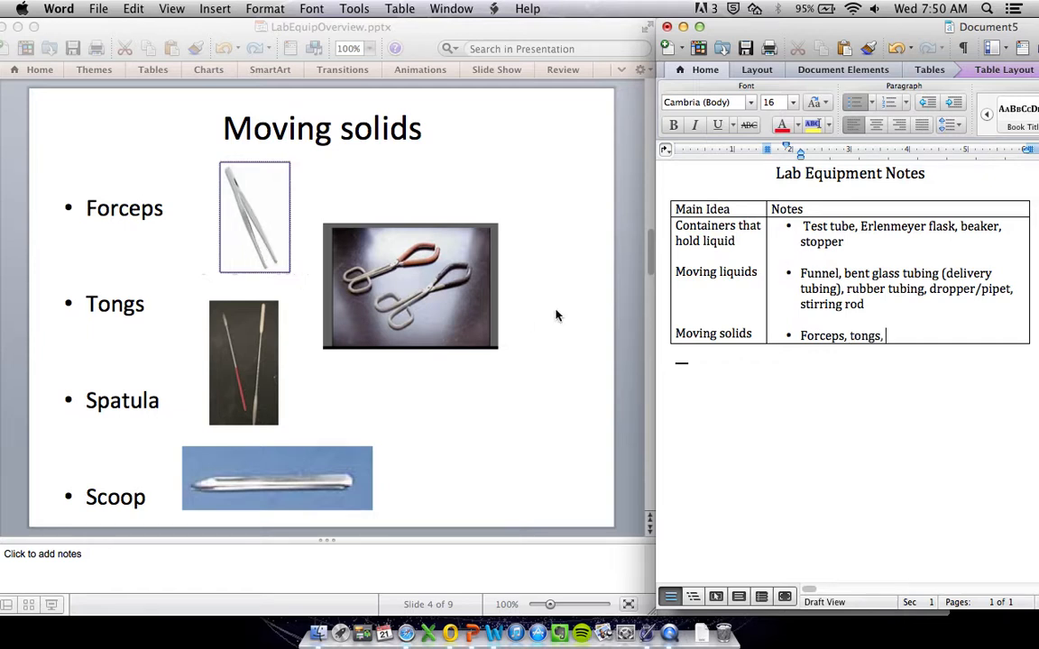
mouse_move(403, 297)
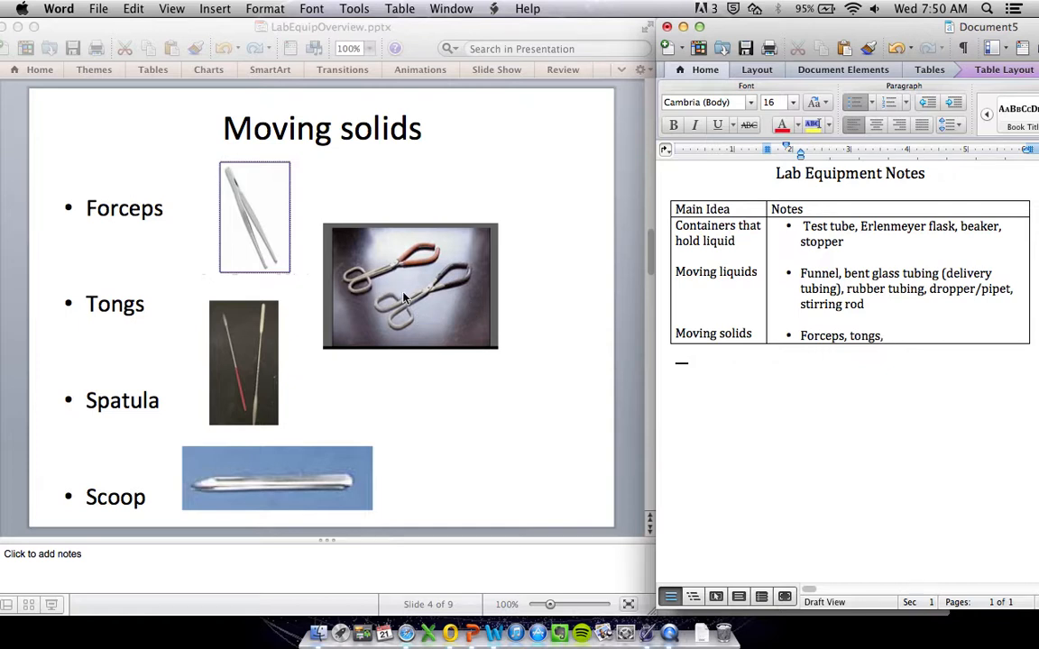
type("spatula,")
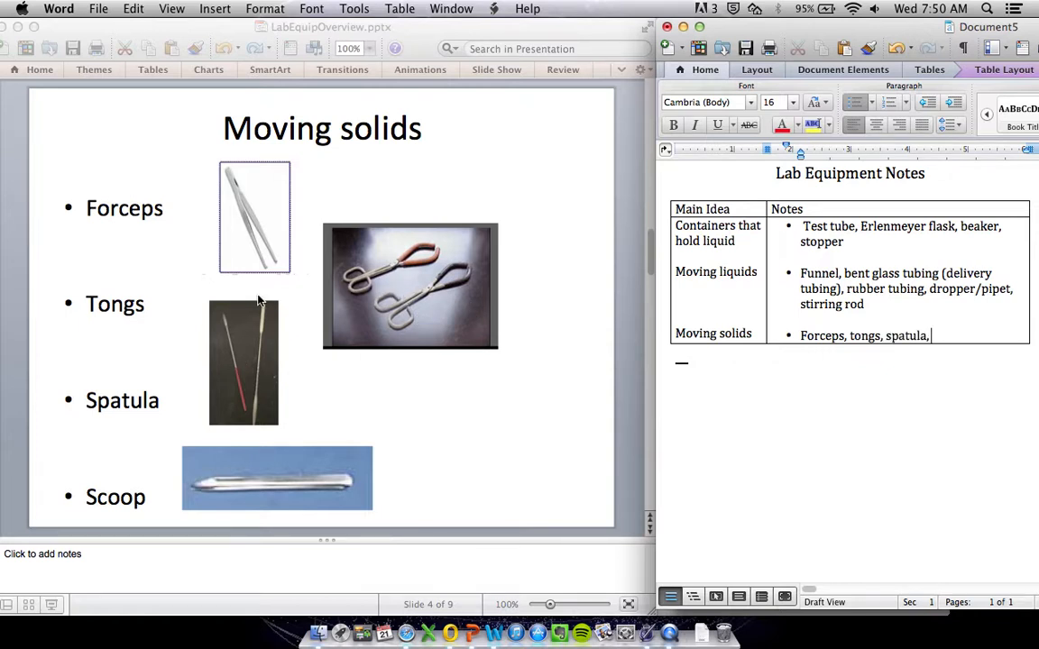
type("sco")
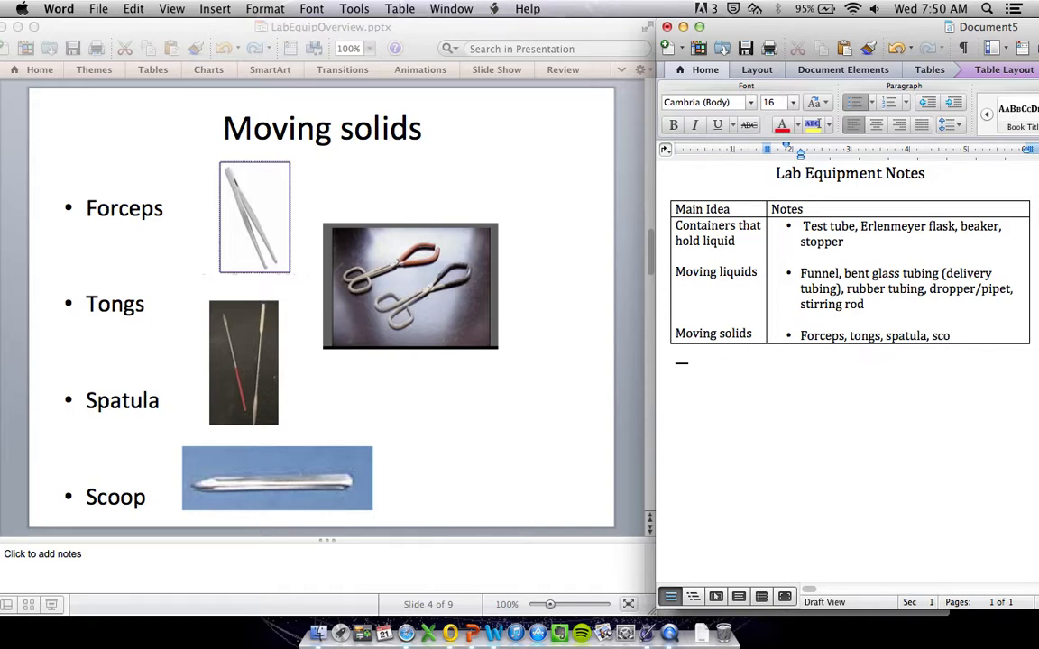
type("op")
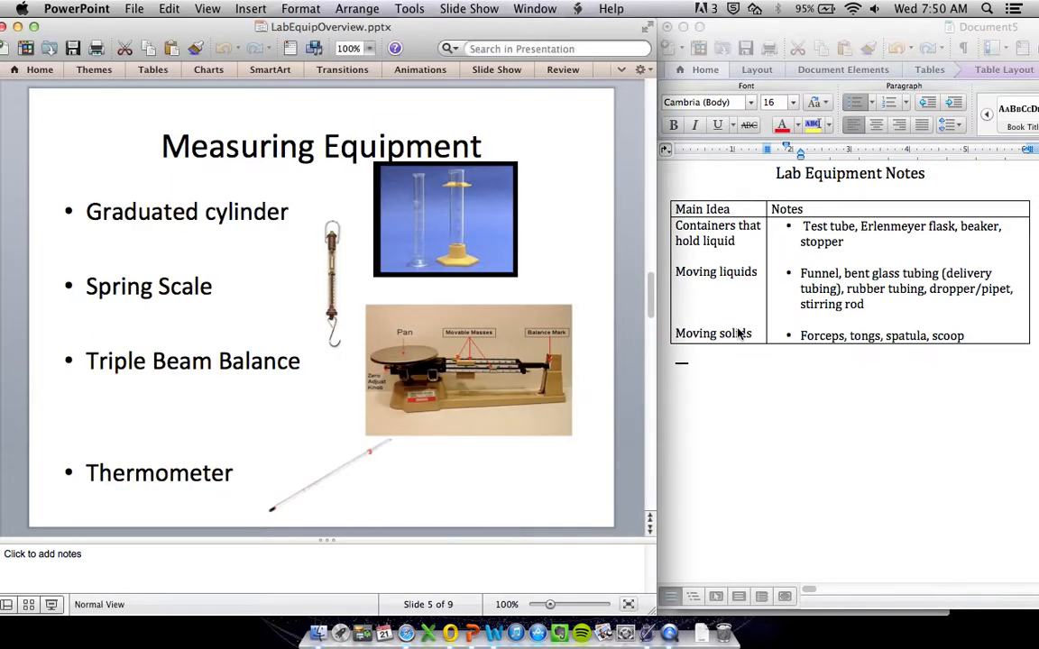
Add 'Measuring equipment' with Graduated cylinder, spring scale, triple beam balance, thermometer
left_click(753, 334)
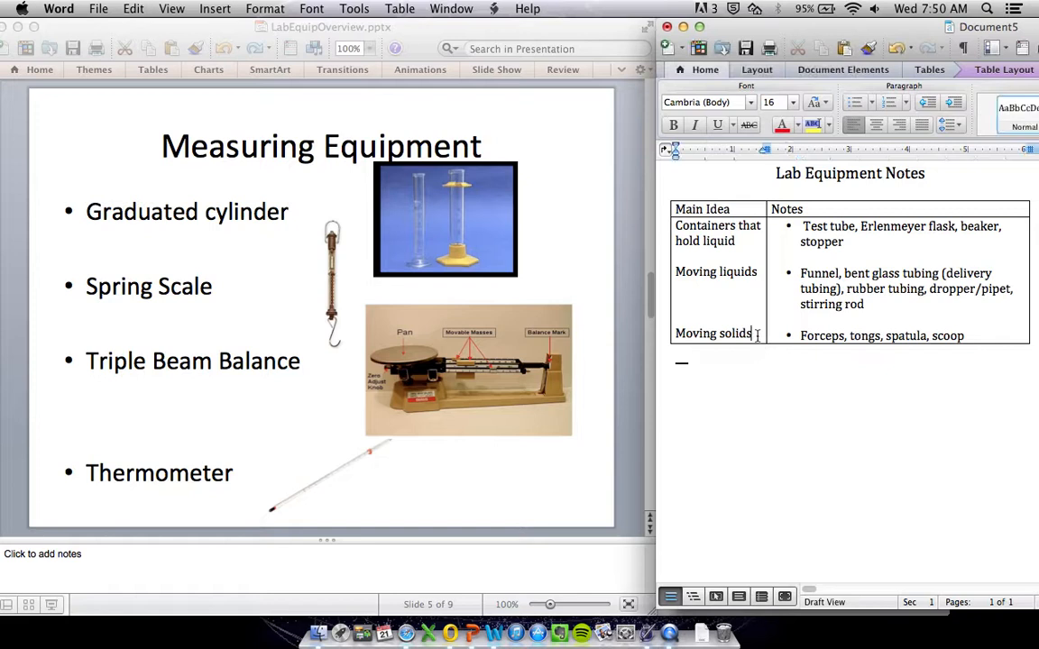
type("Measuring equipment")
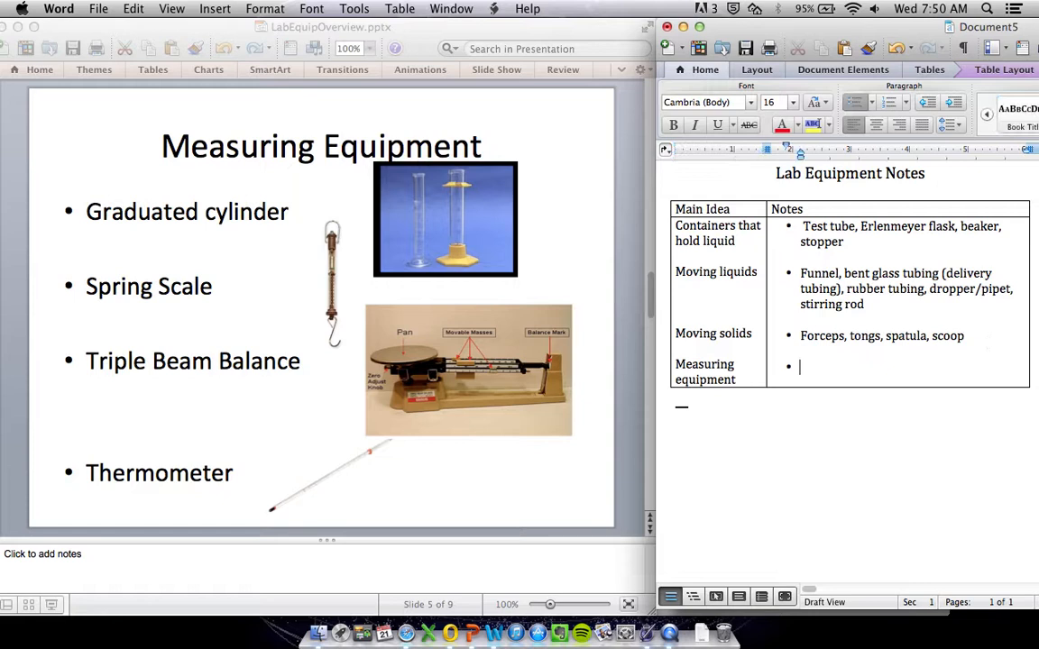
type("Graduated cylinder")
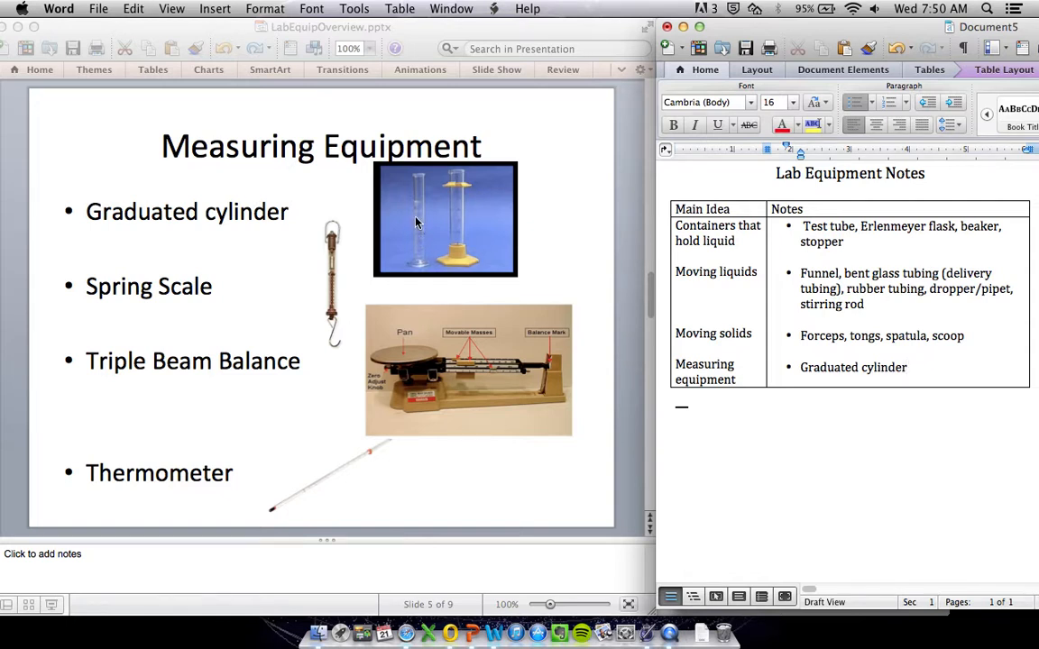
mouse_move(457, 245)
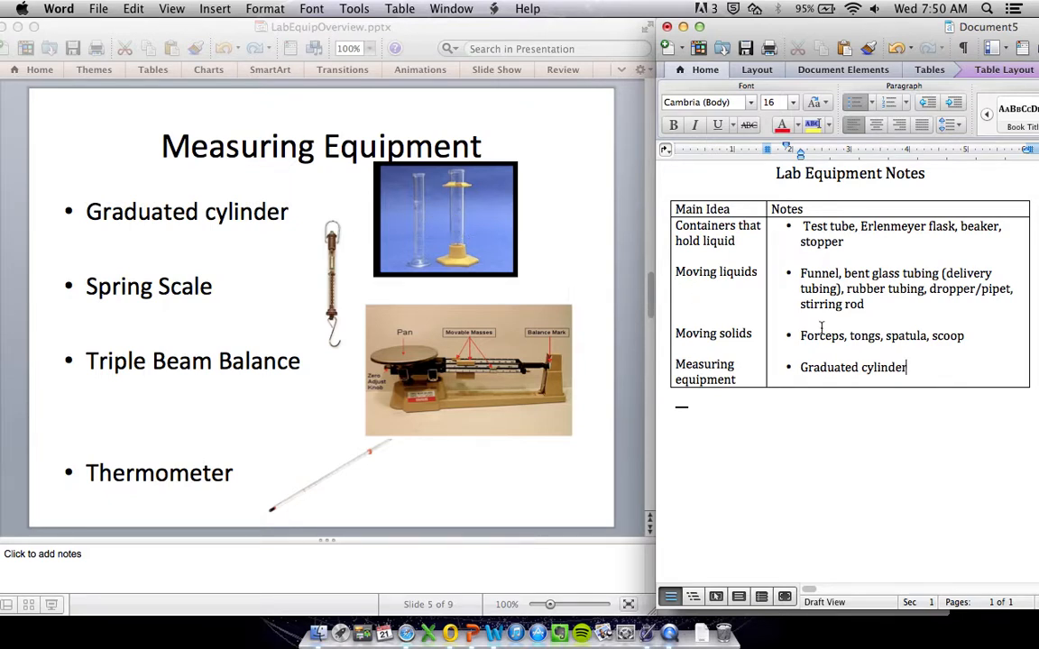
type(", spring s")
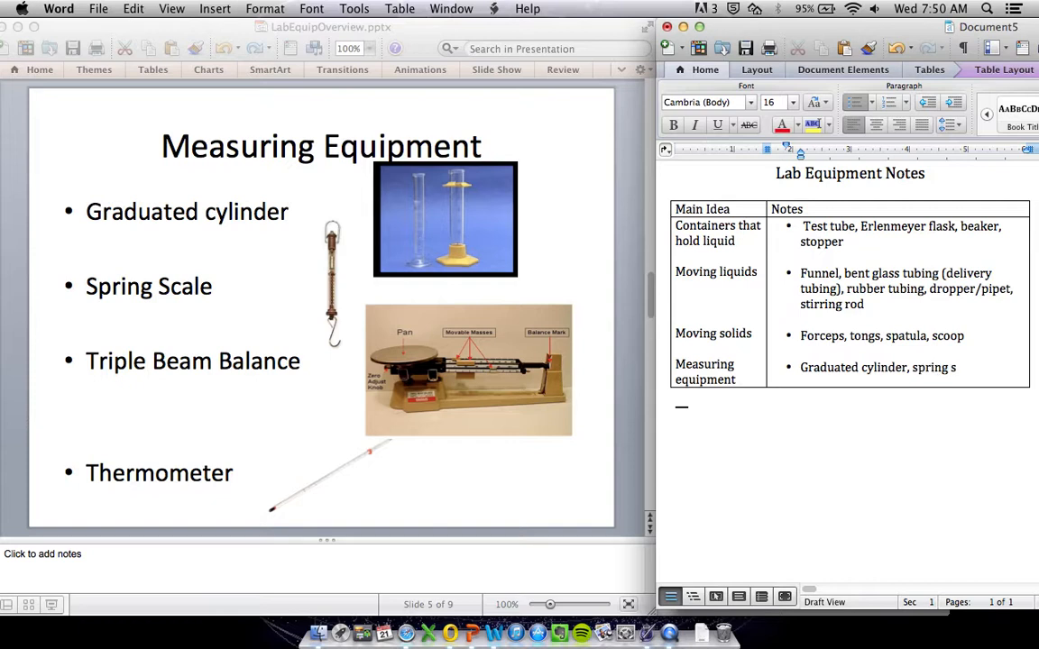
type("cale,")
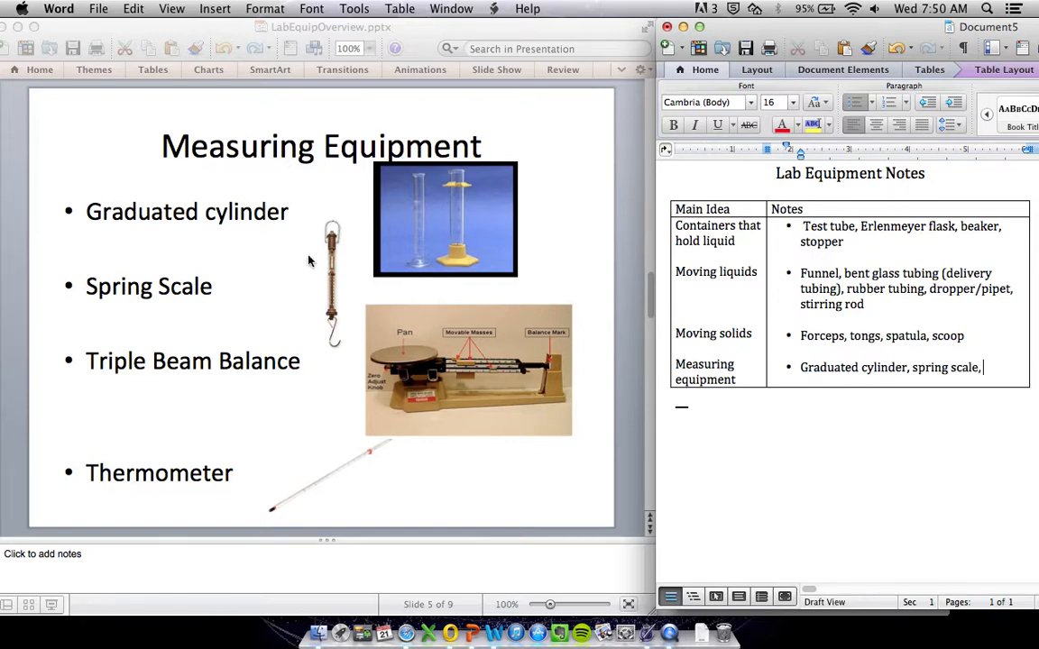
mouse_move(324, 361)
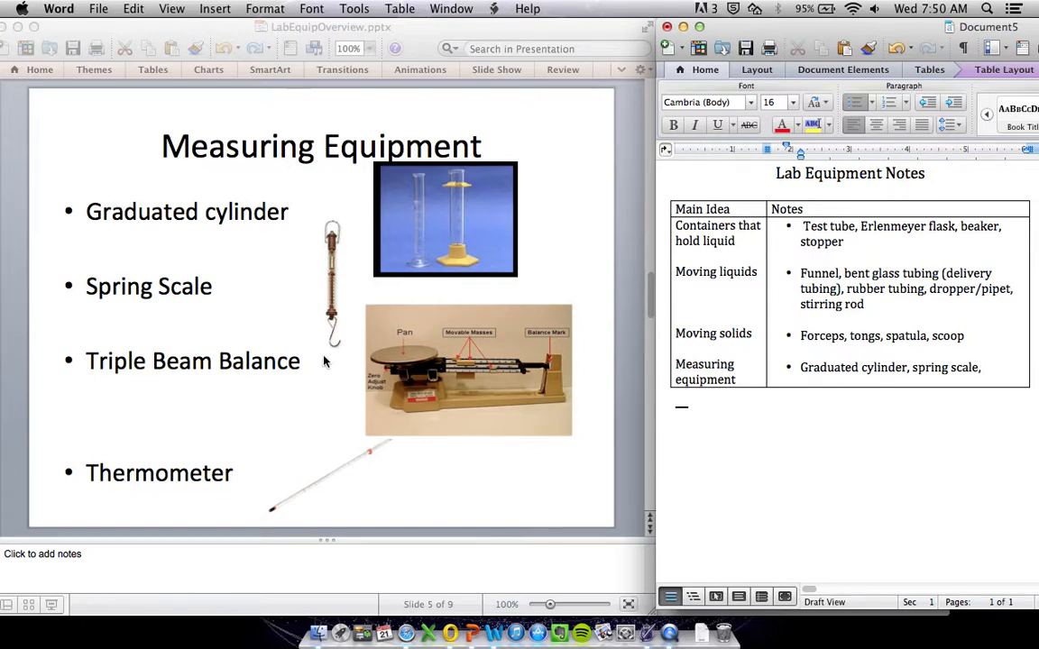
type("triple beam balance, thermo")
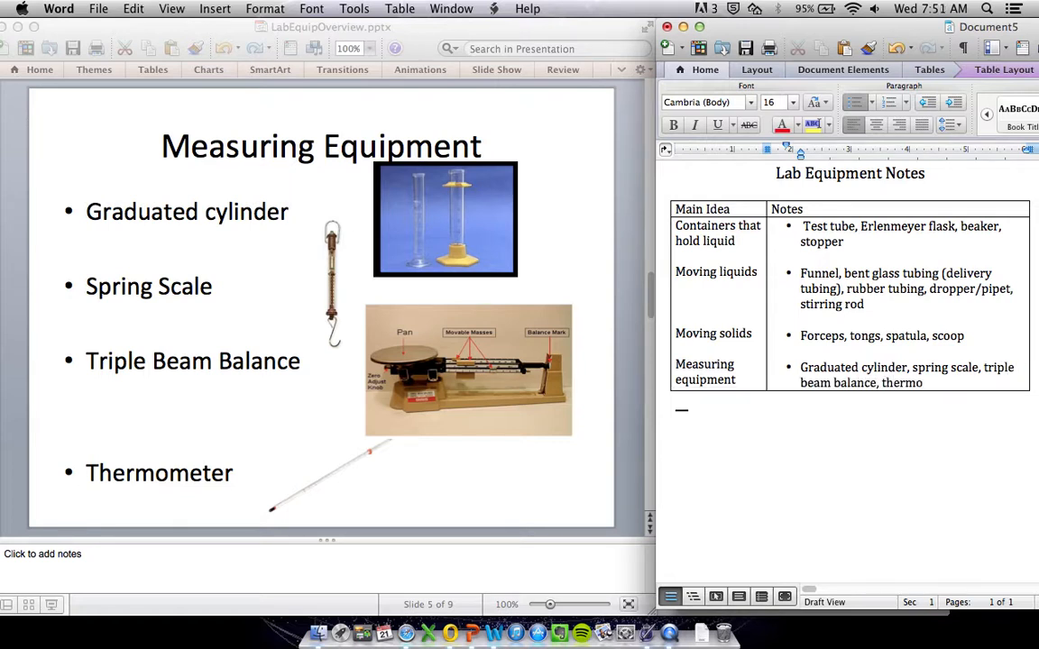
type("meter")
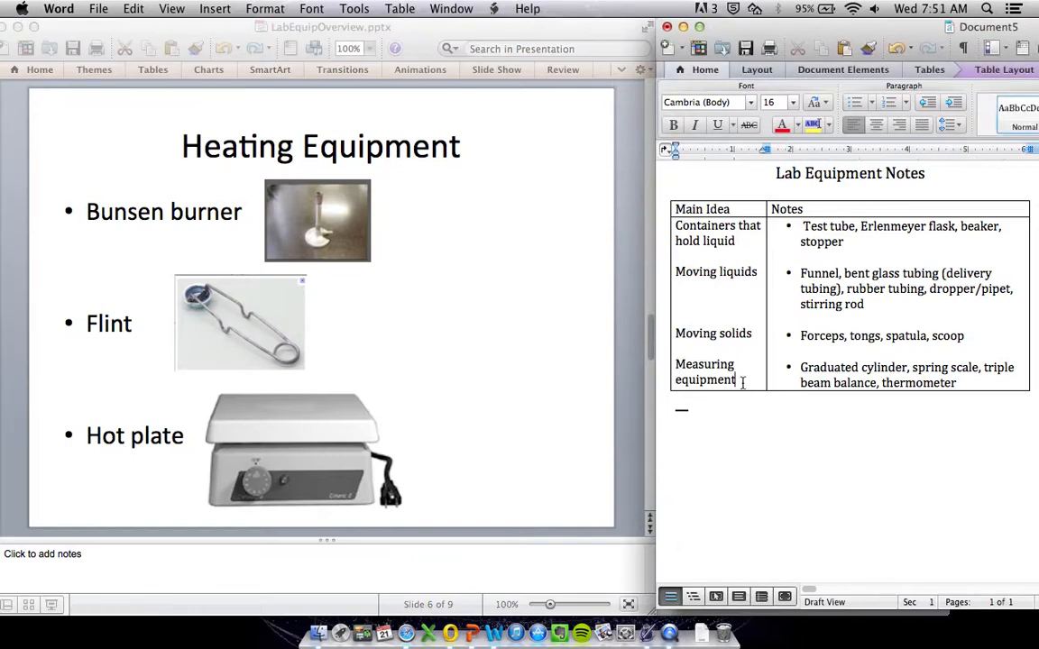
Enter 'Heating equipment' with notes: Bunsen burner, flint, hot plate
type("Heating equipment")
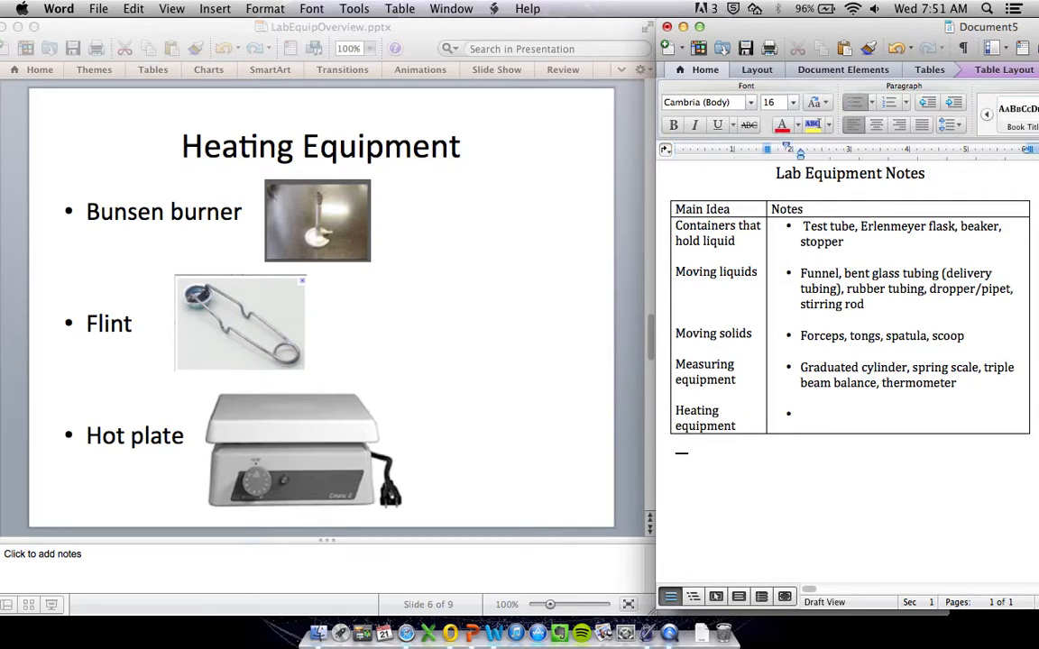
type("Bu")
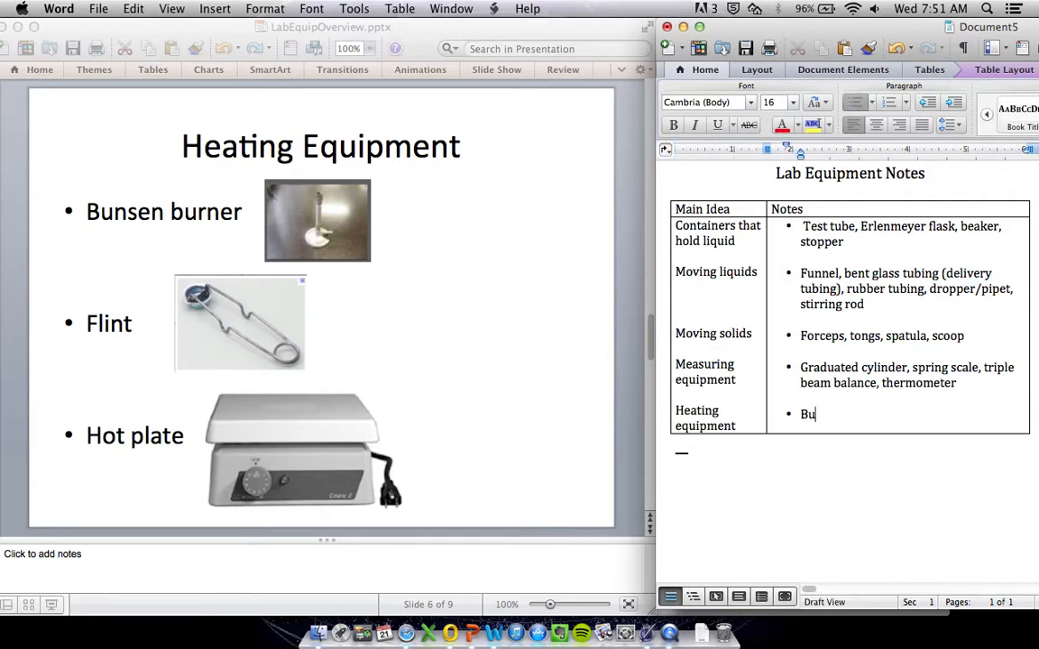
type("nsen burne")
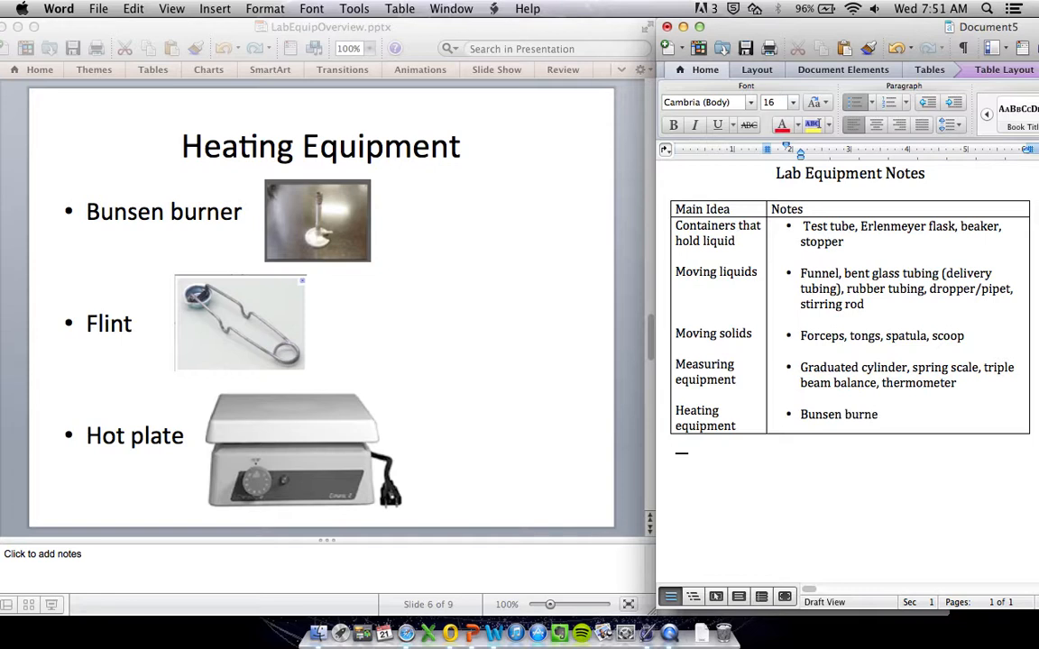
type("r")
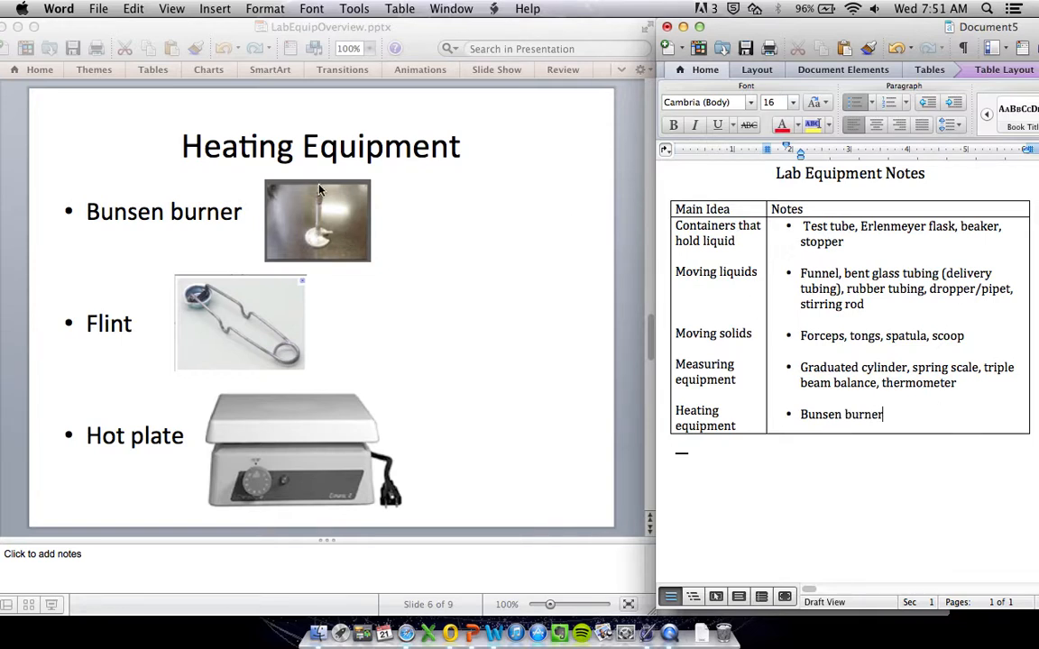
type(", flint")
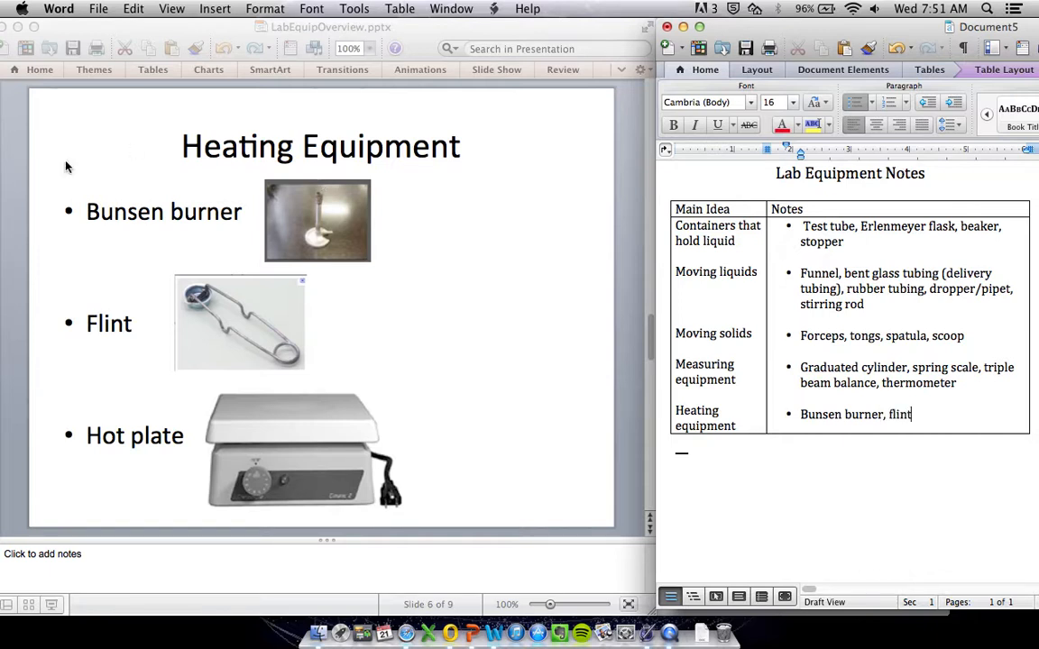
mouse_move(223, 329)
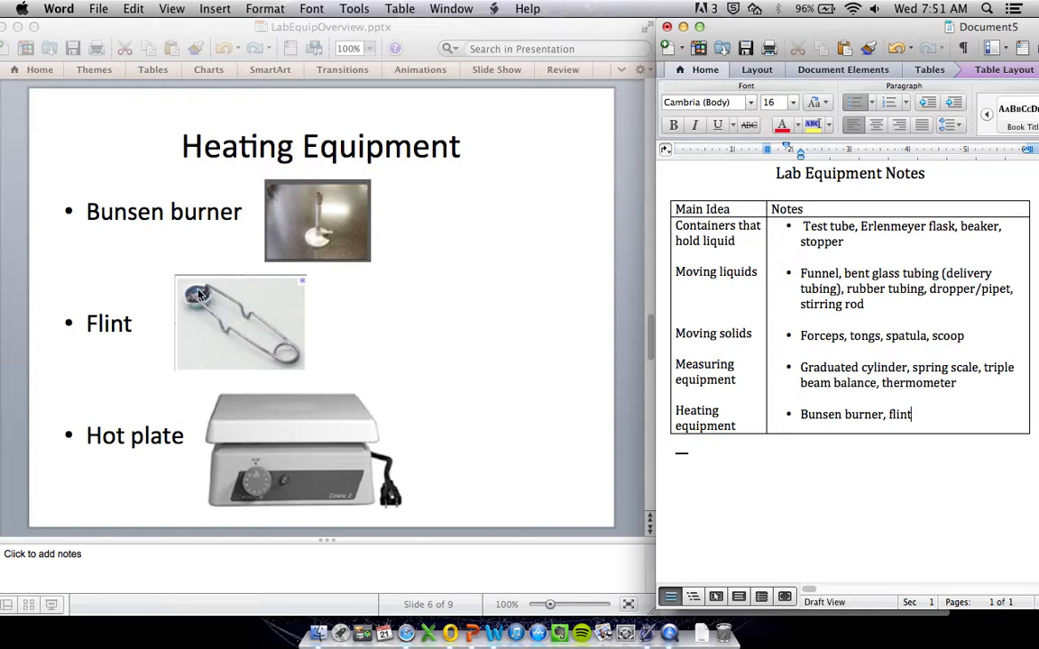
mouse_move(425, 331)
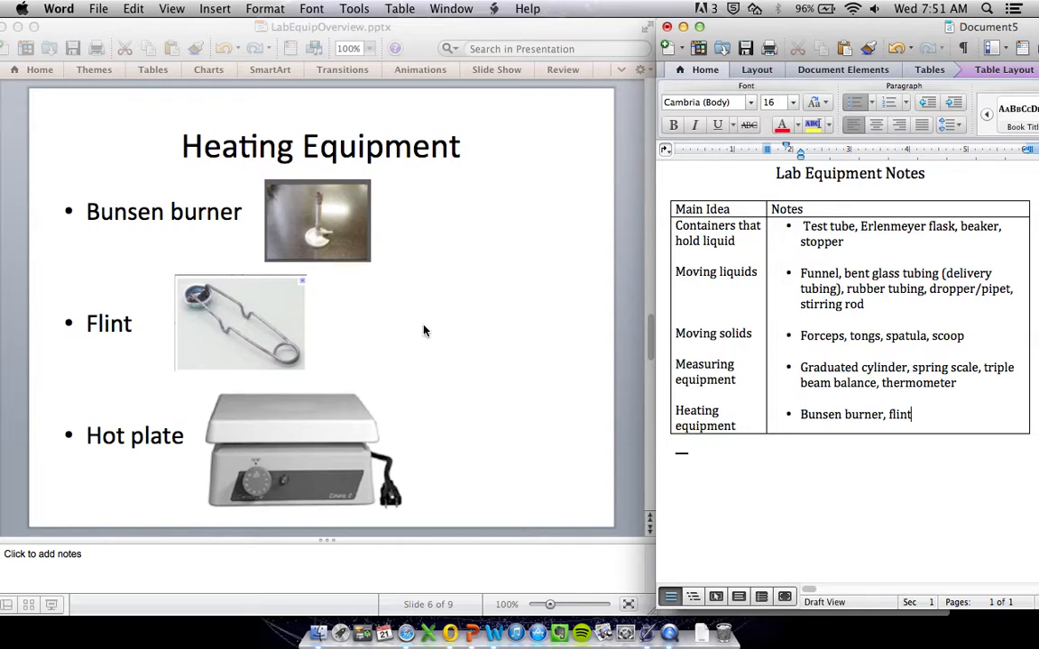
type(", hot plate")
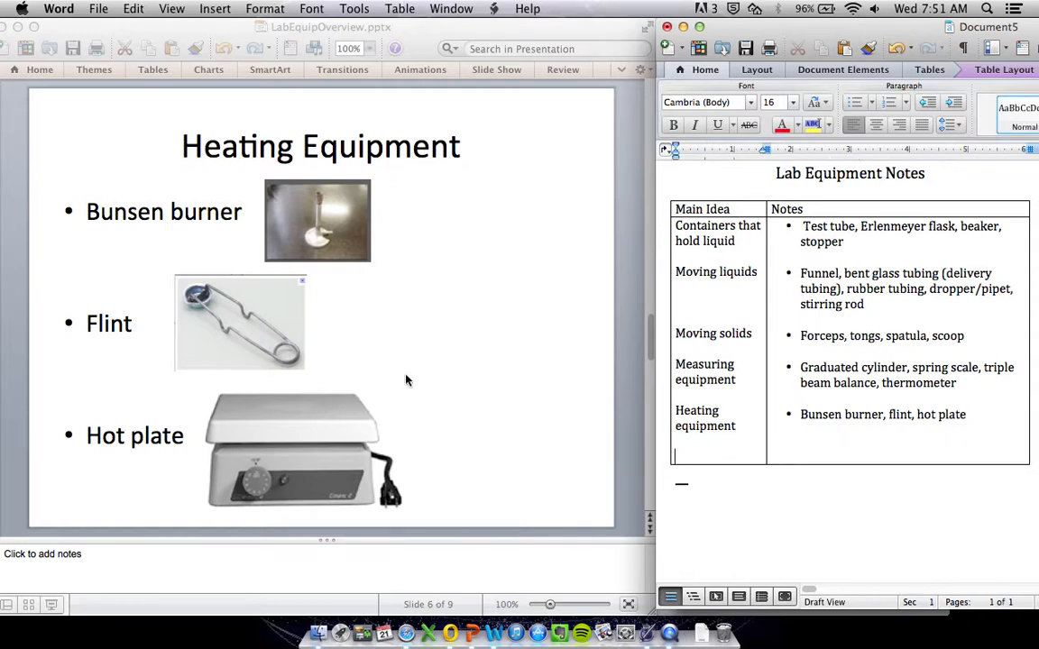
mouse_move(363, 441)
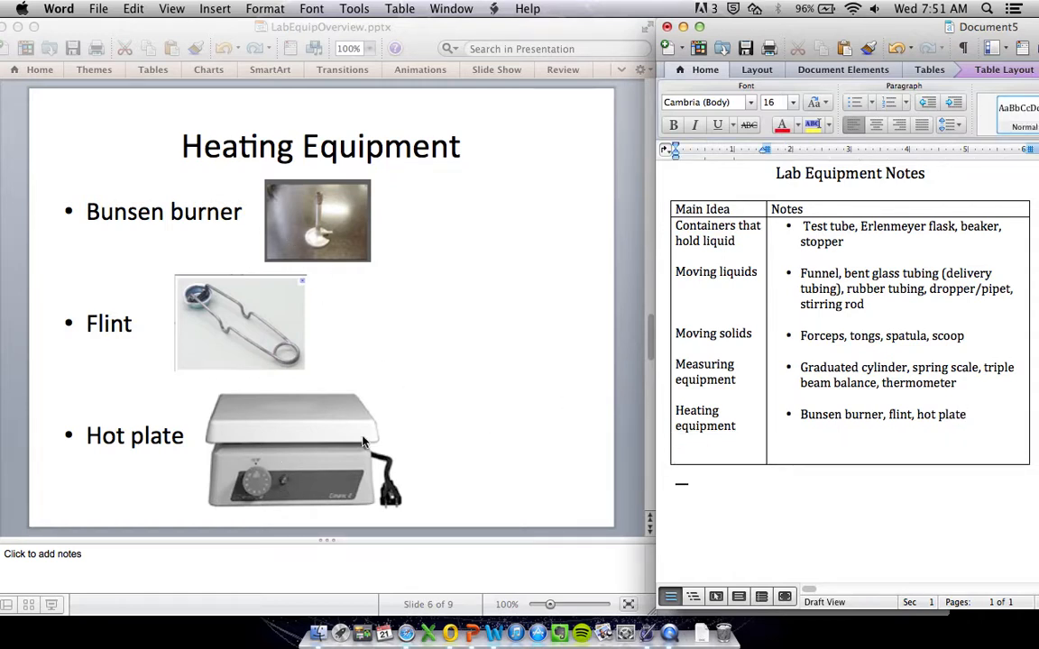
mouse_move(267, 444)
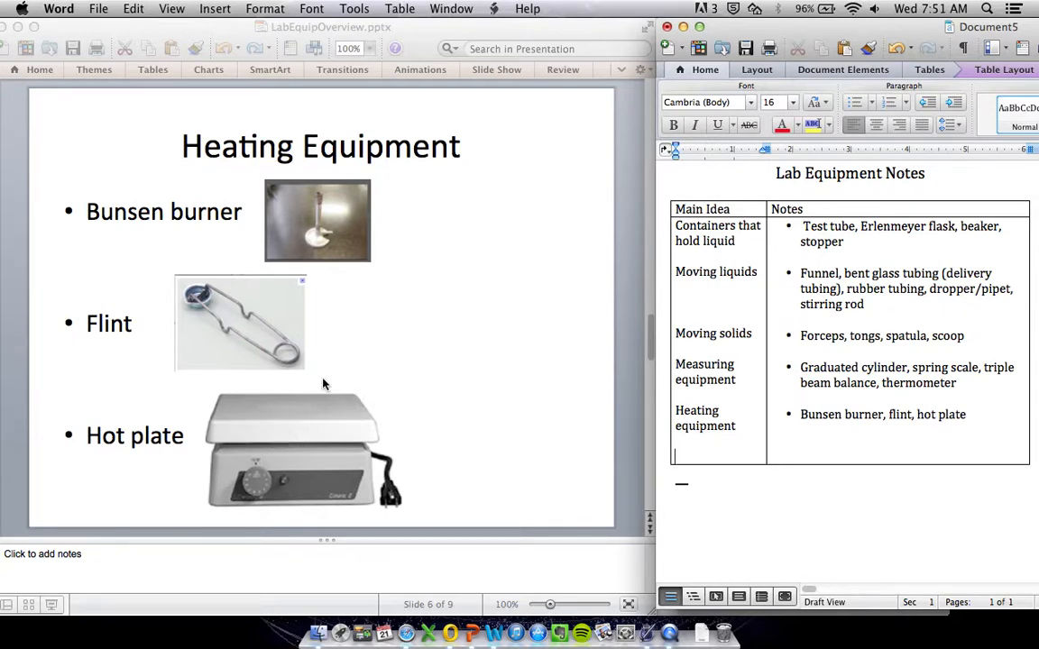
mouse_move(315, 419)
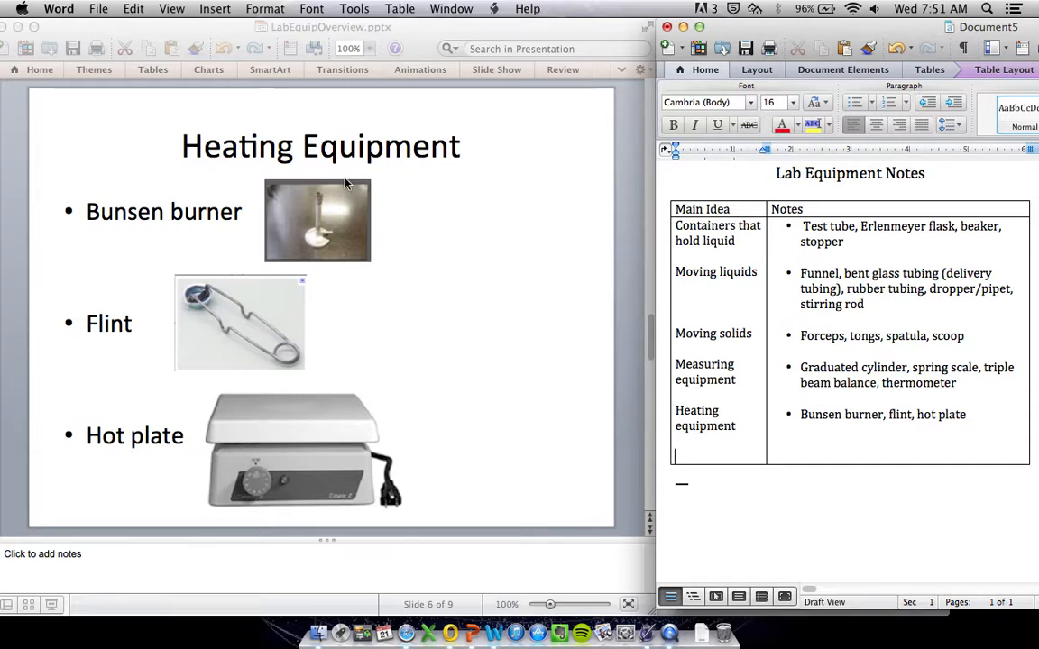
mouse_move(431, 376)
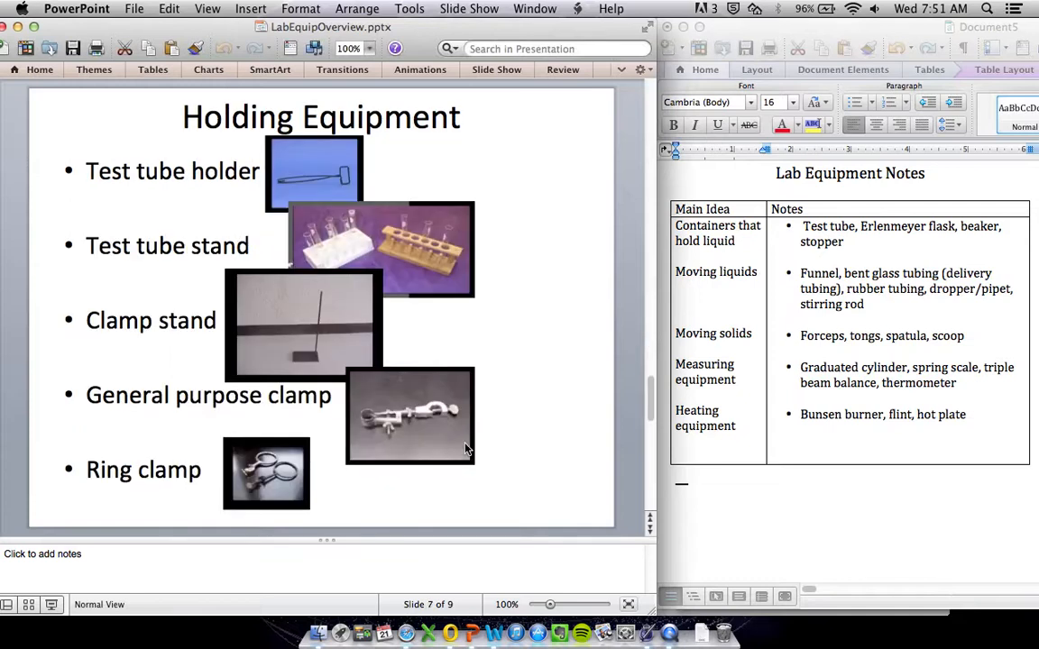
Enter 'Holding equipment' with test tube holder, test tube stand, clamp stand, general purpose and ring clamps
left_click(843, 443)
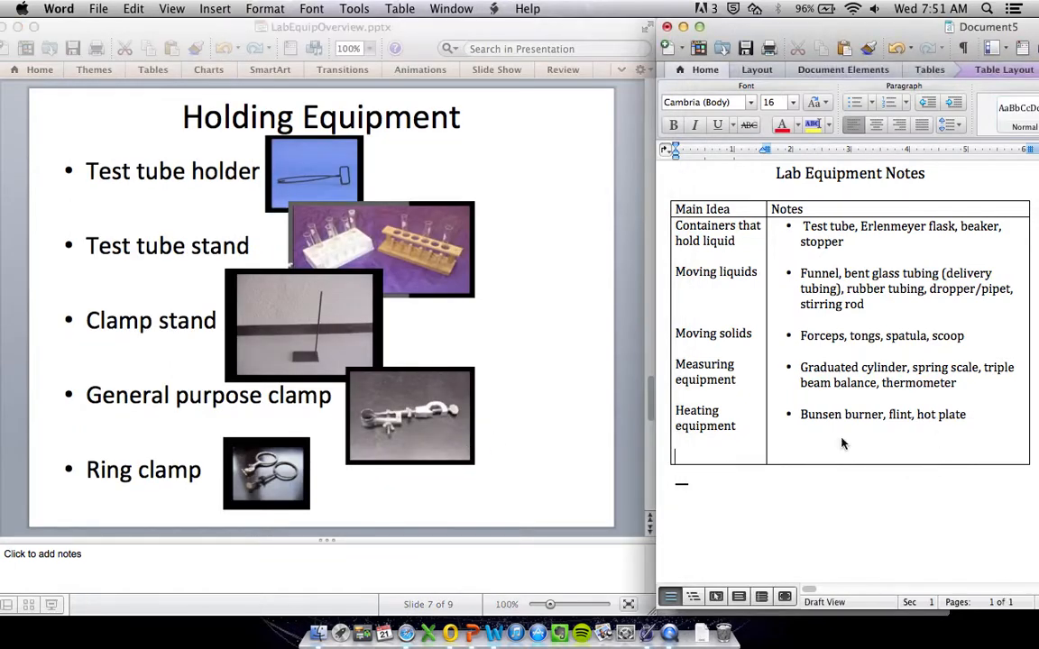
type("Holing")
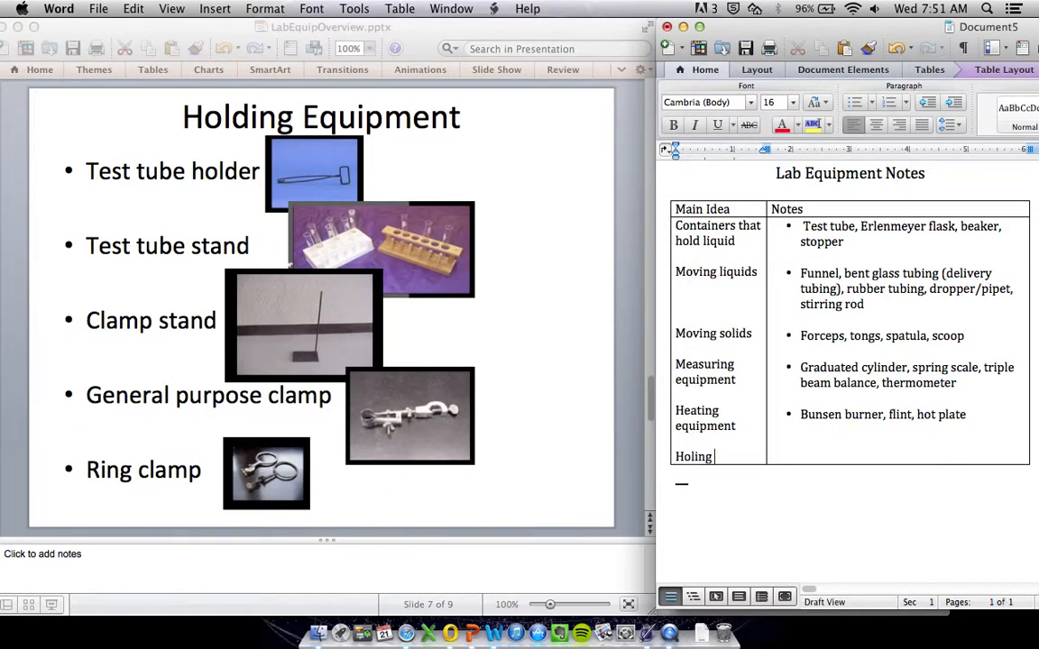
key("backspace")
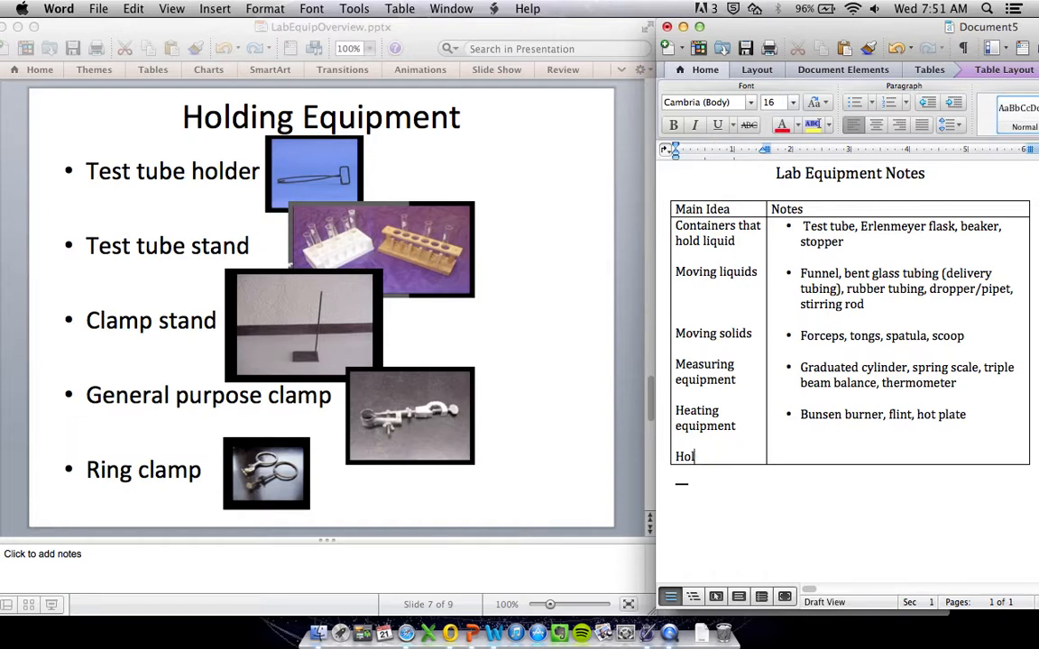
type("ding equipment")
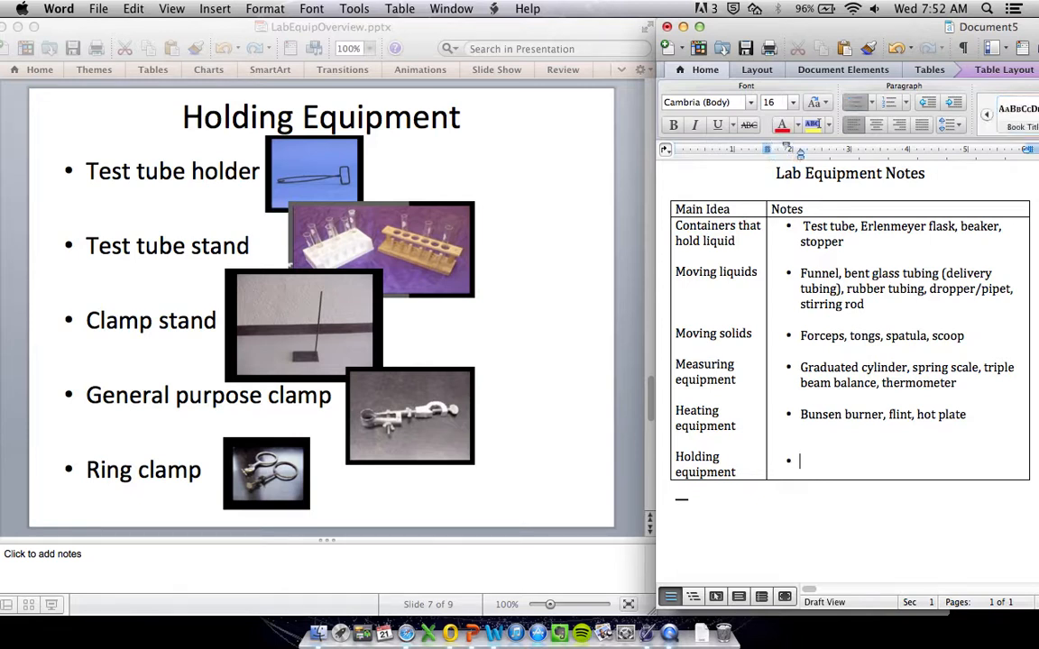
type("Test tube holder,")
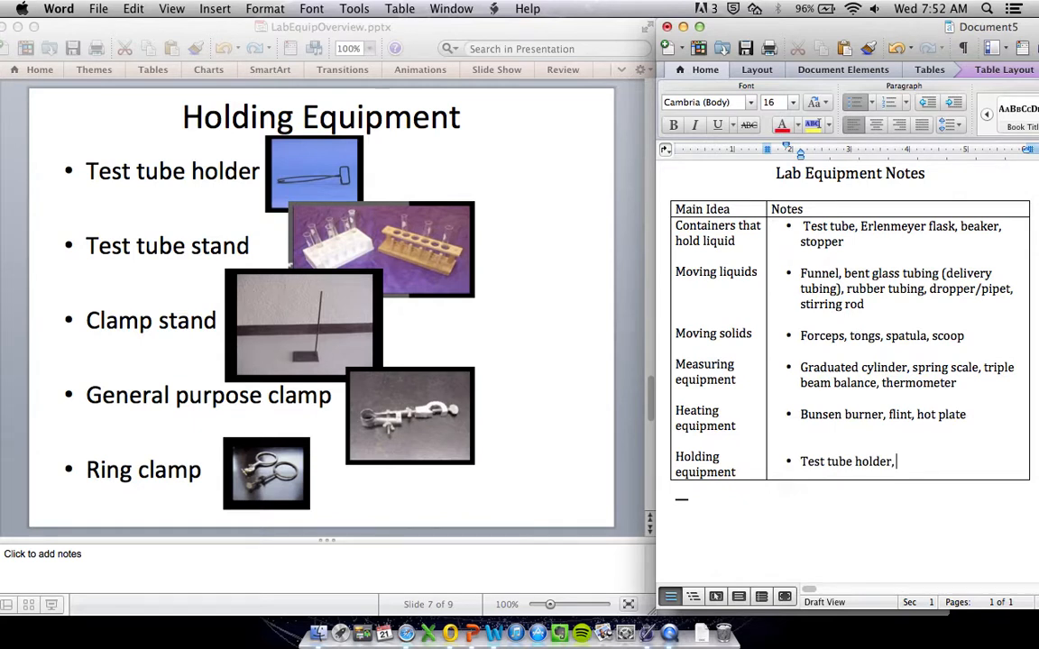
type("test tube stand")
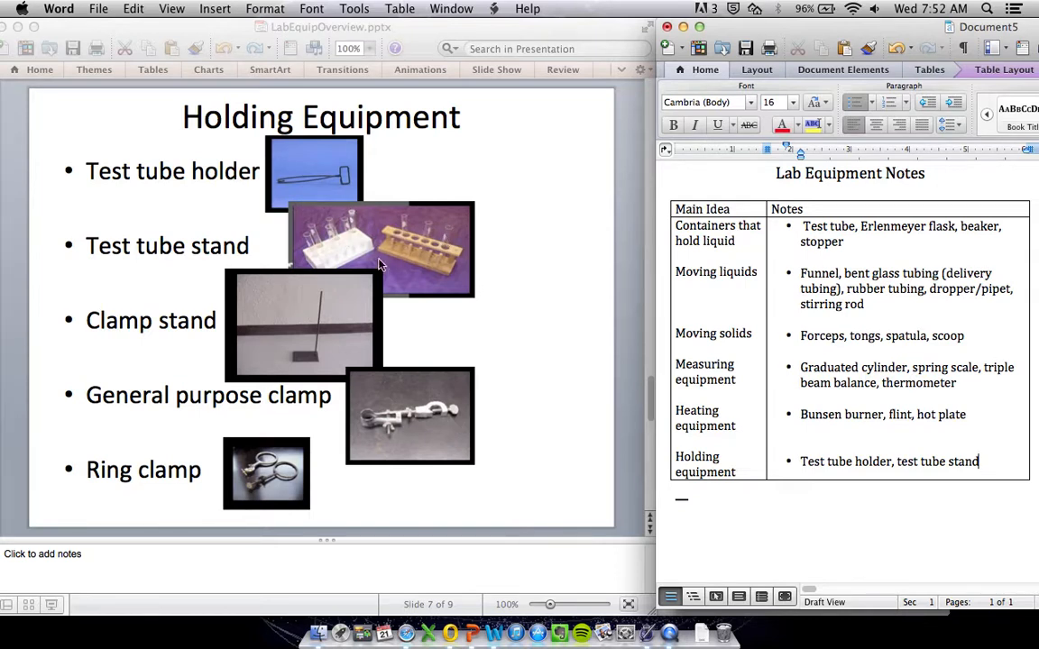
mouse_move(436, 250)
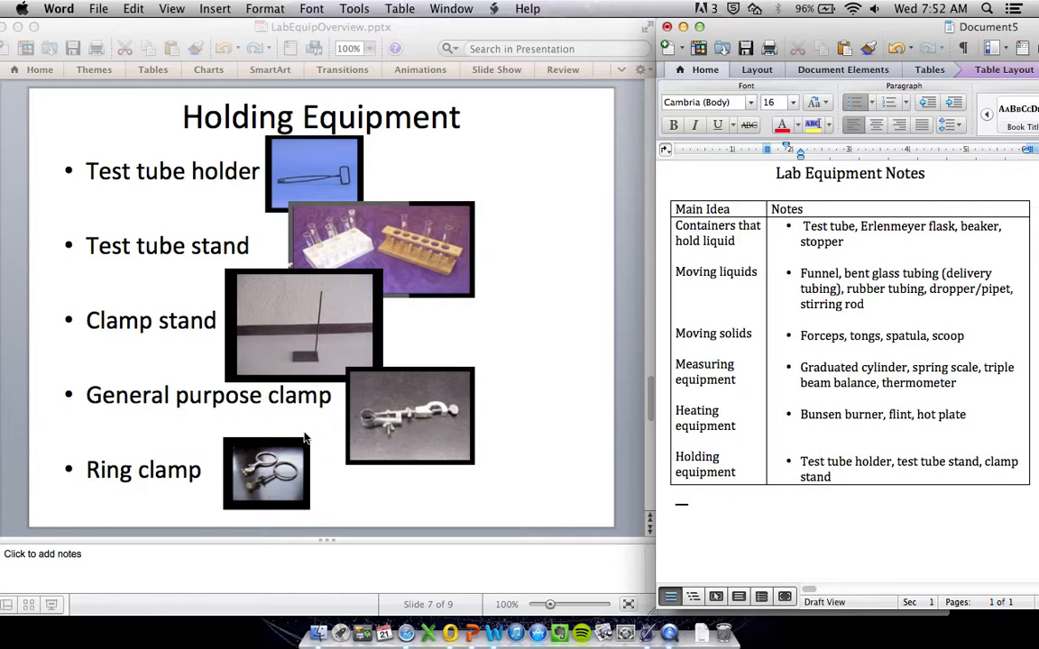
type(", gene")
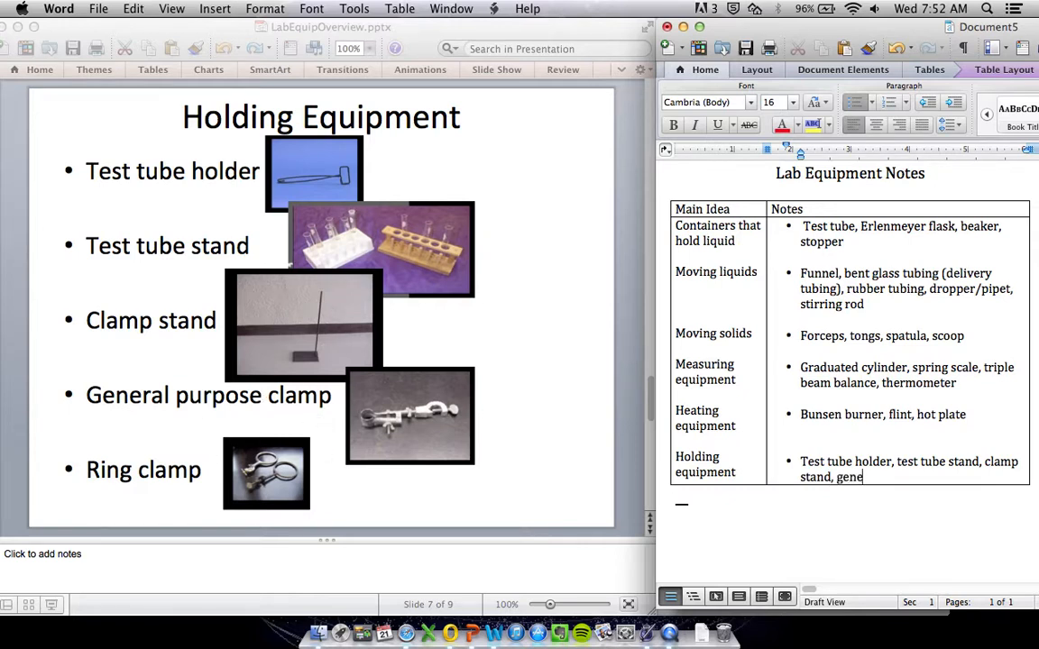
type("ral pur")
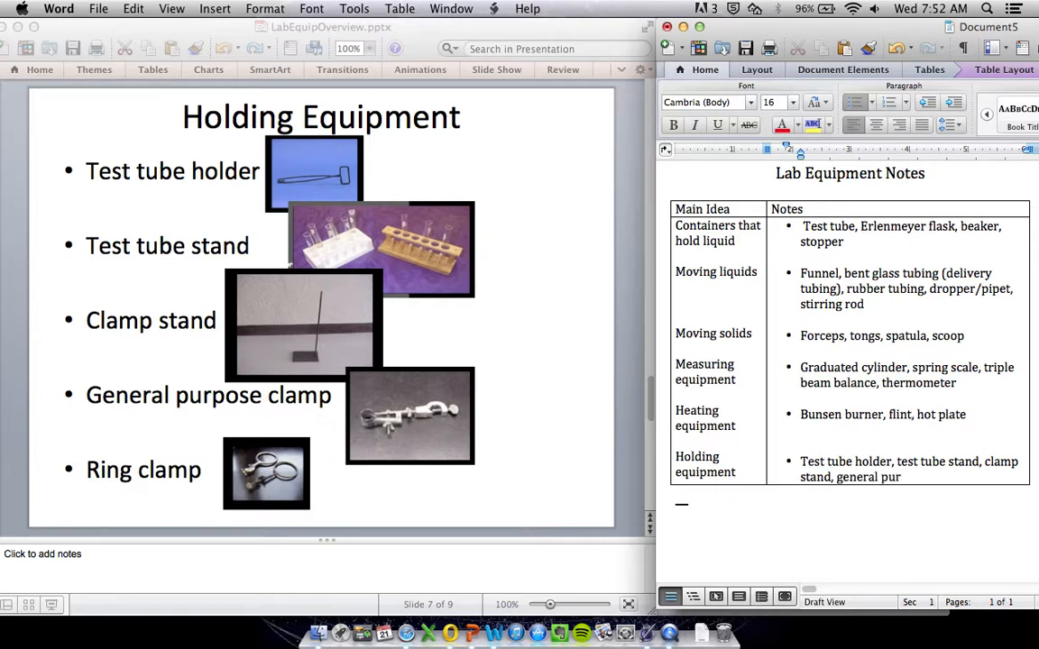
type("pose clamp, ring clamp")
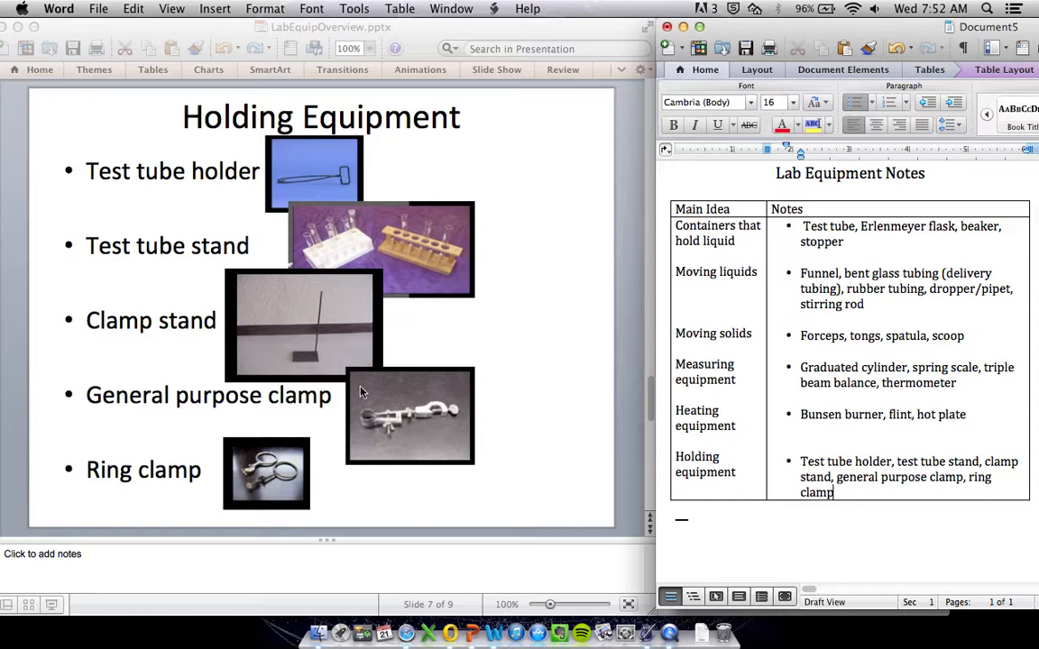
mouse_move(313, 356)
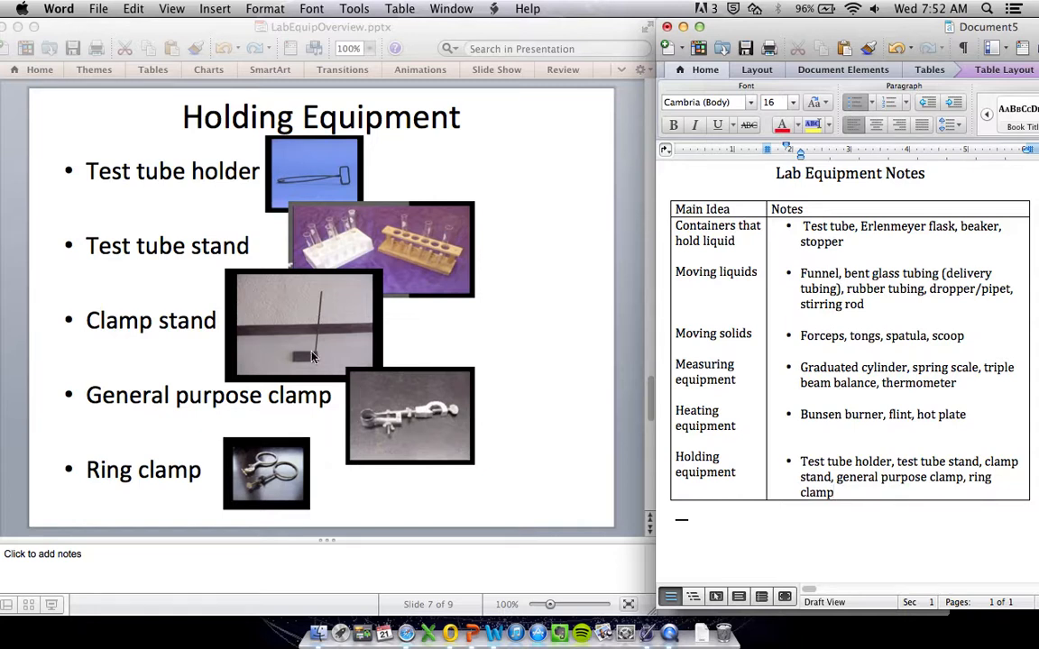
mouse_move(441, 408)
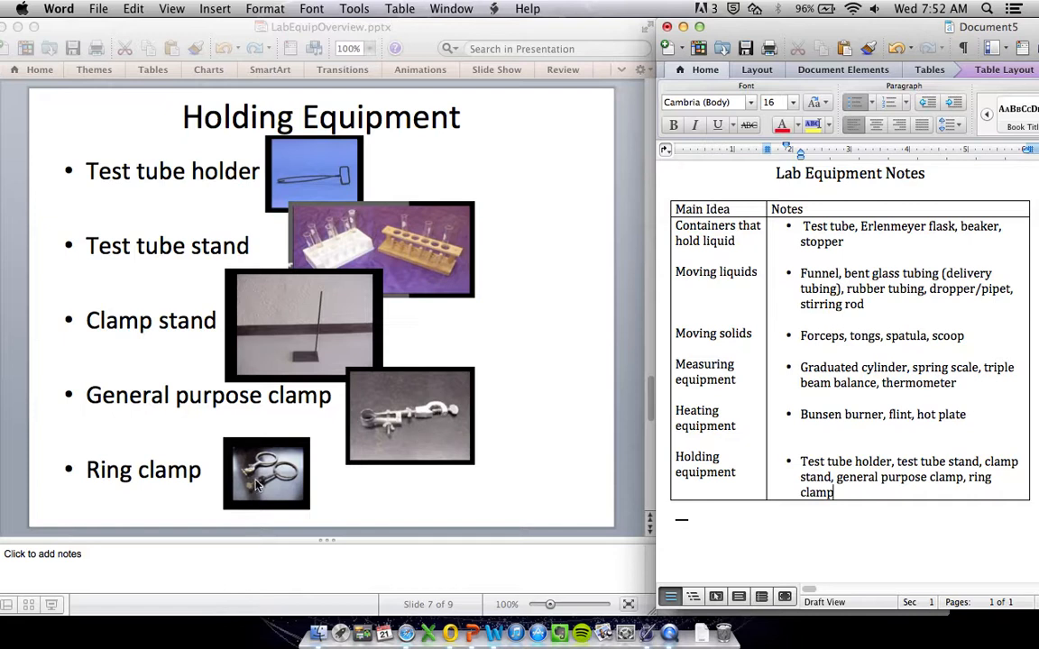
mouse_move(318, 351)
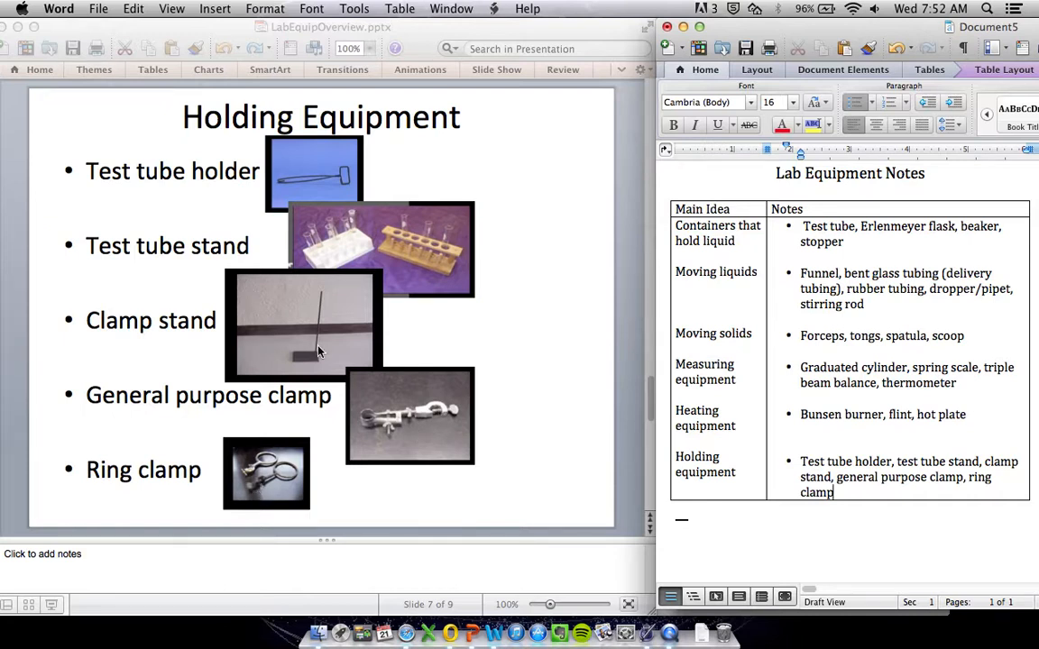
mouse_move(281, 478)
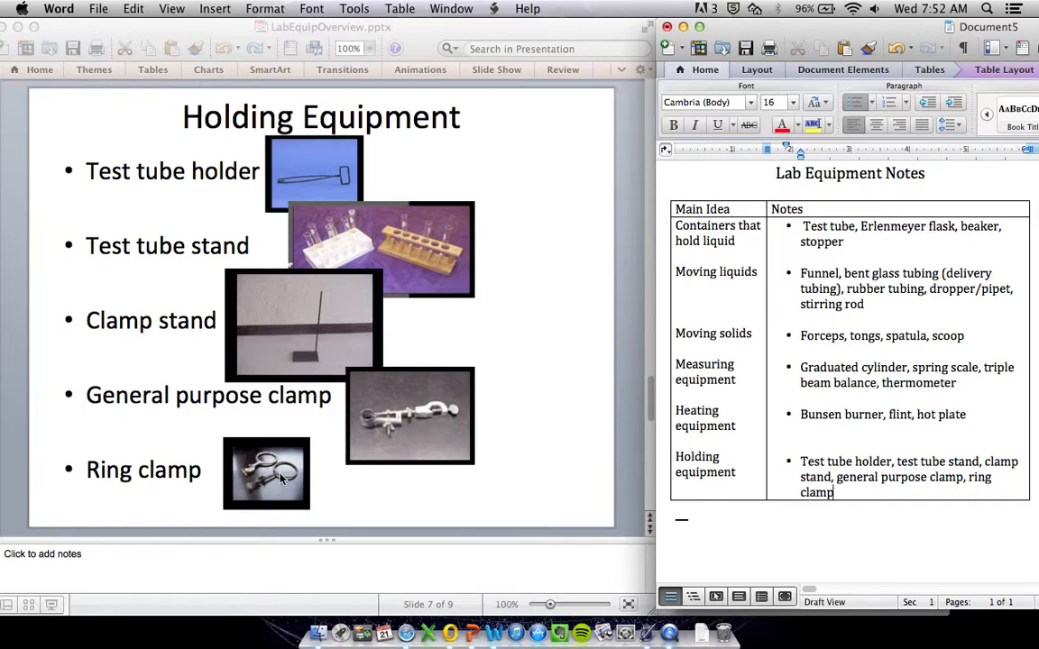
mouse_move(403, 438)
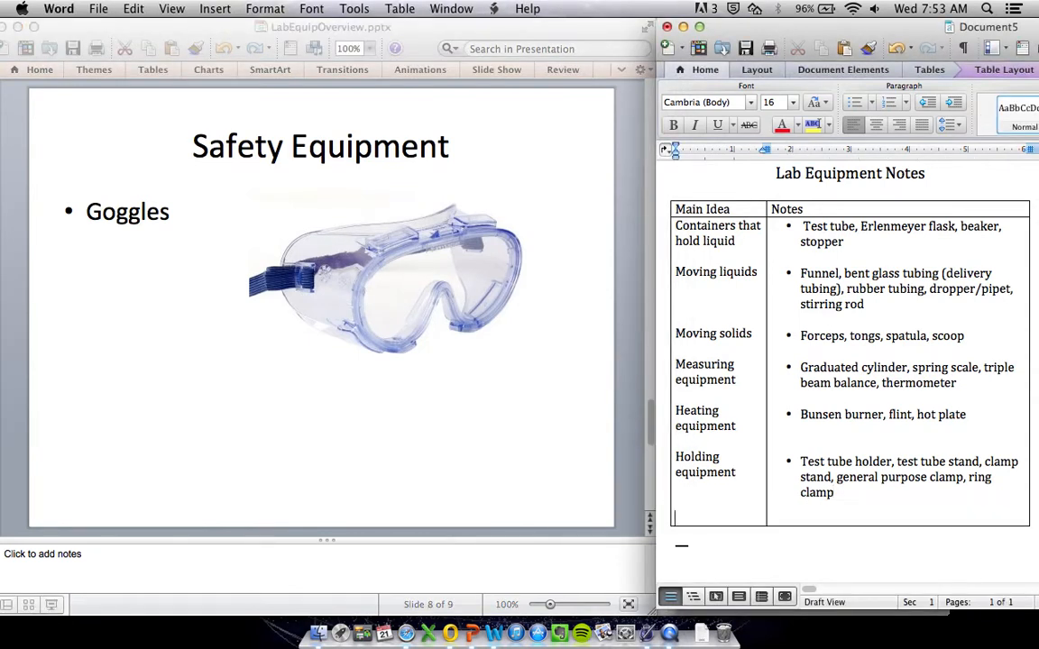
Enter 'Safety equipment' in the new row with the bulleted note Goggles
type("Safety equipment")
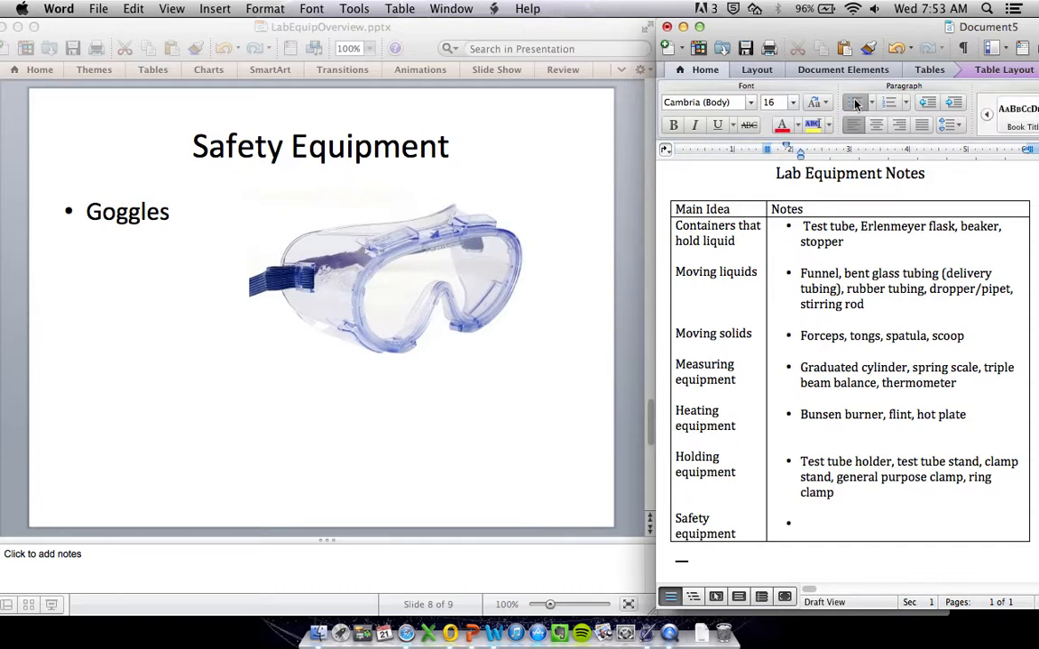
type("Goggles")
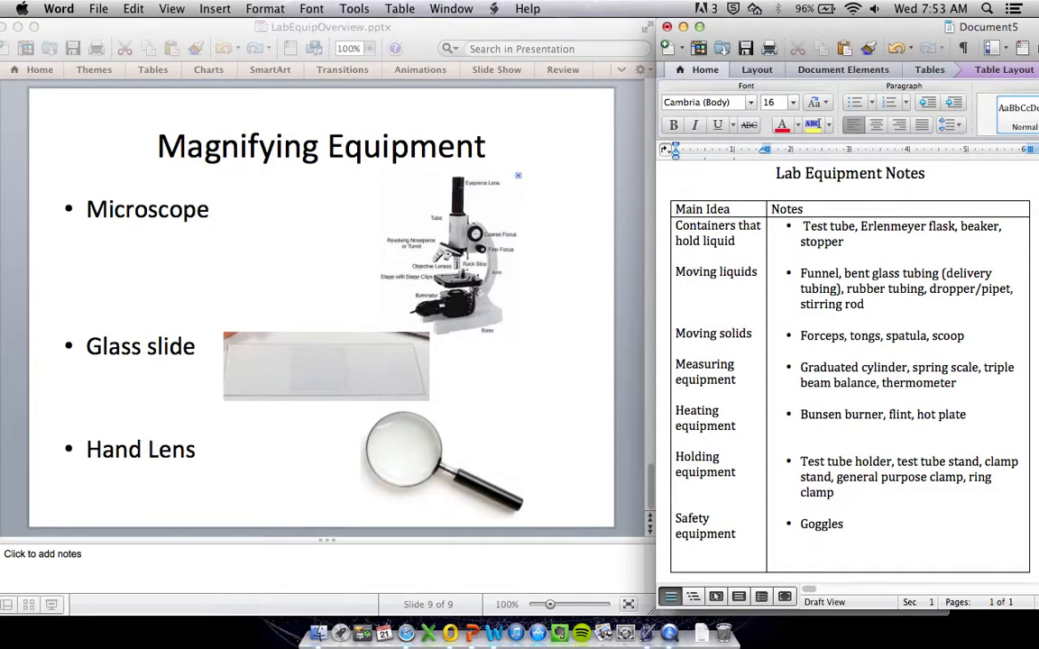
Enter 'Magnifying equipment' with notes: Microscope, glass slide, hand lens
type("Magnifying equipment")
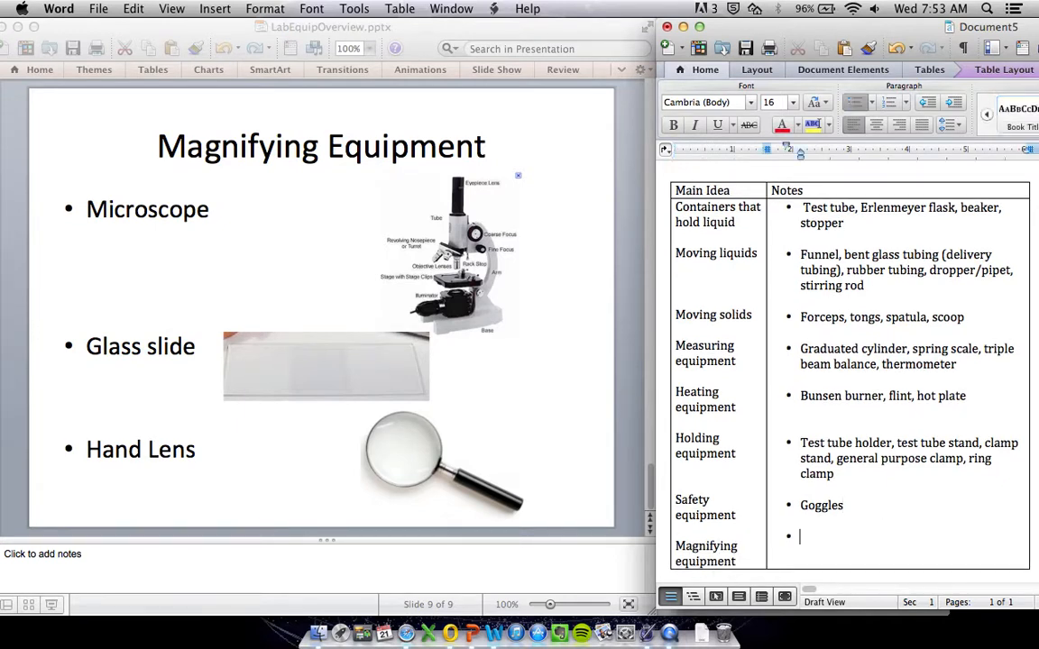
type("M")
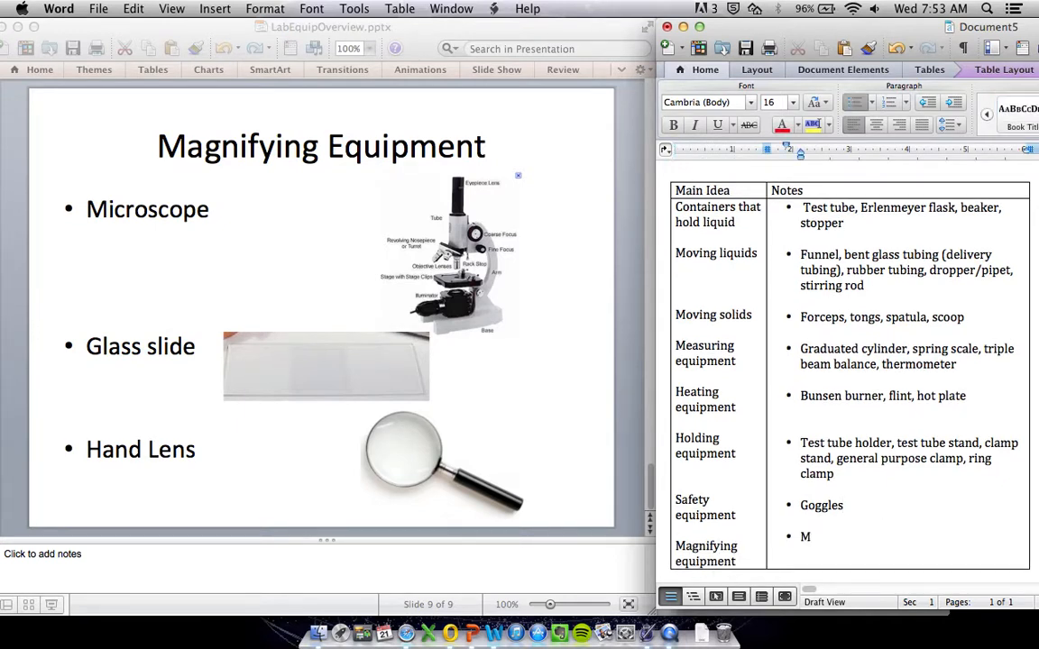
type("icroscope,")
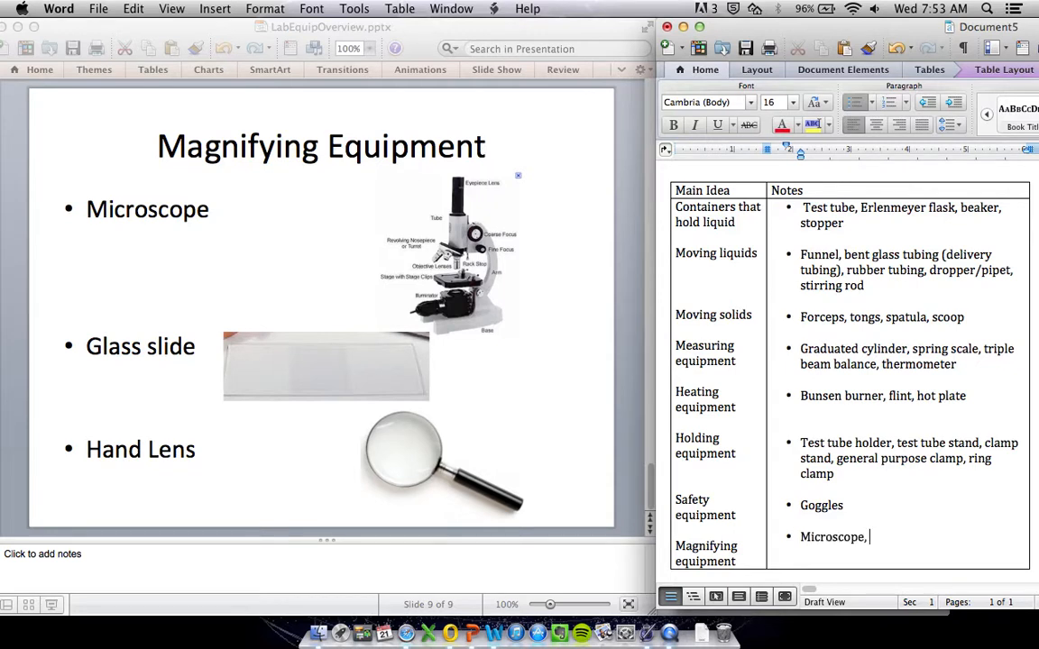
type("glass slide, hand lens")
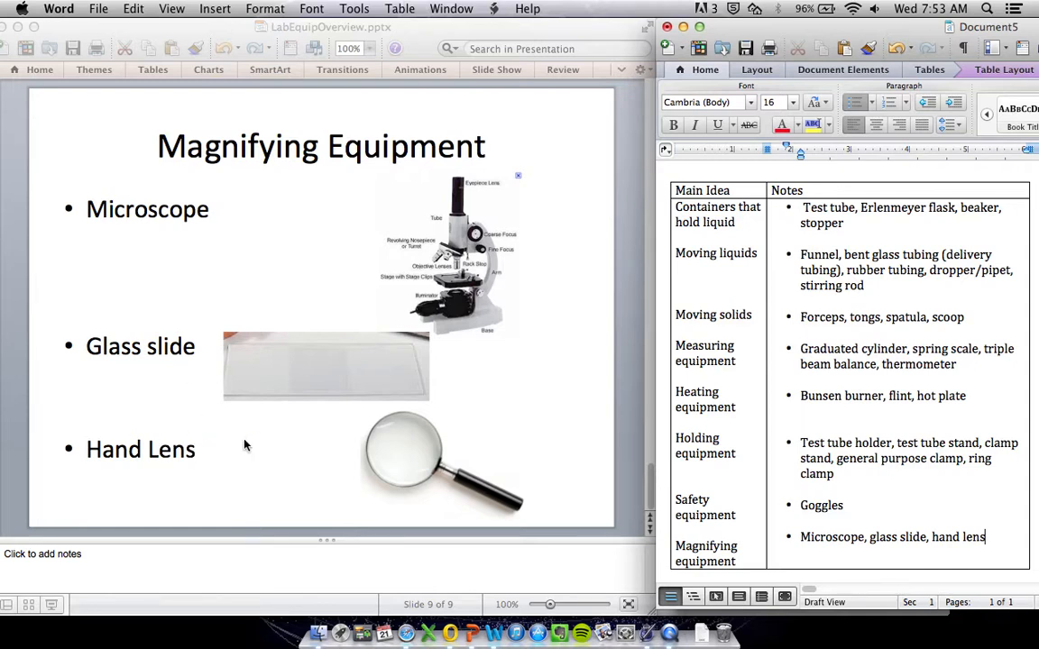
mouse_move(394, 449)
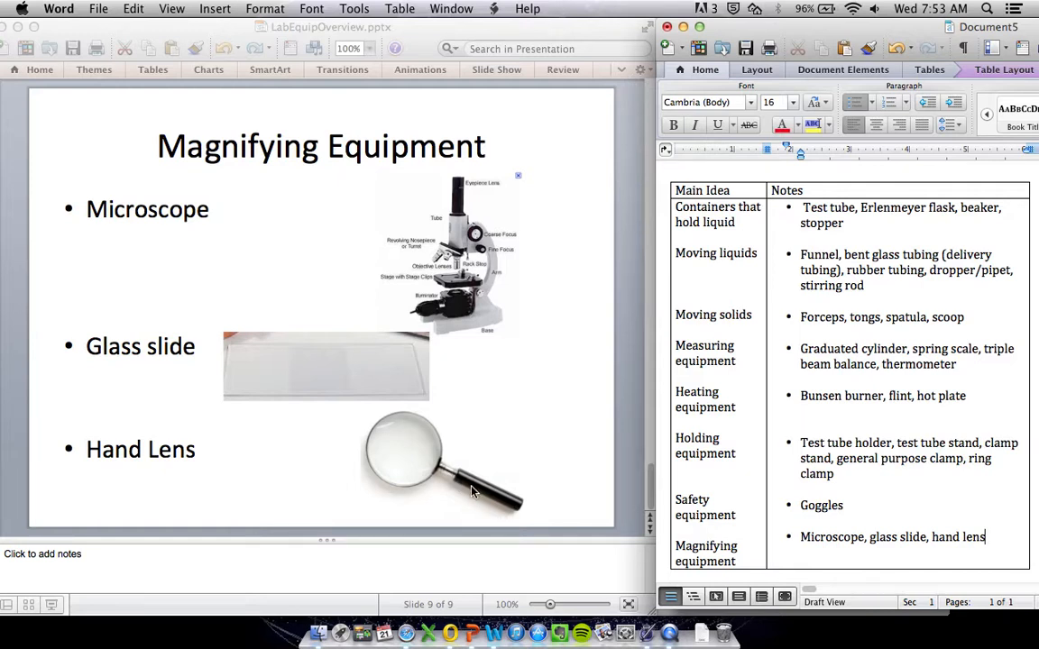
mouse_move(669, 515)
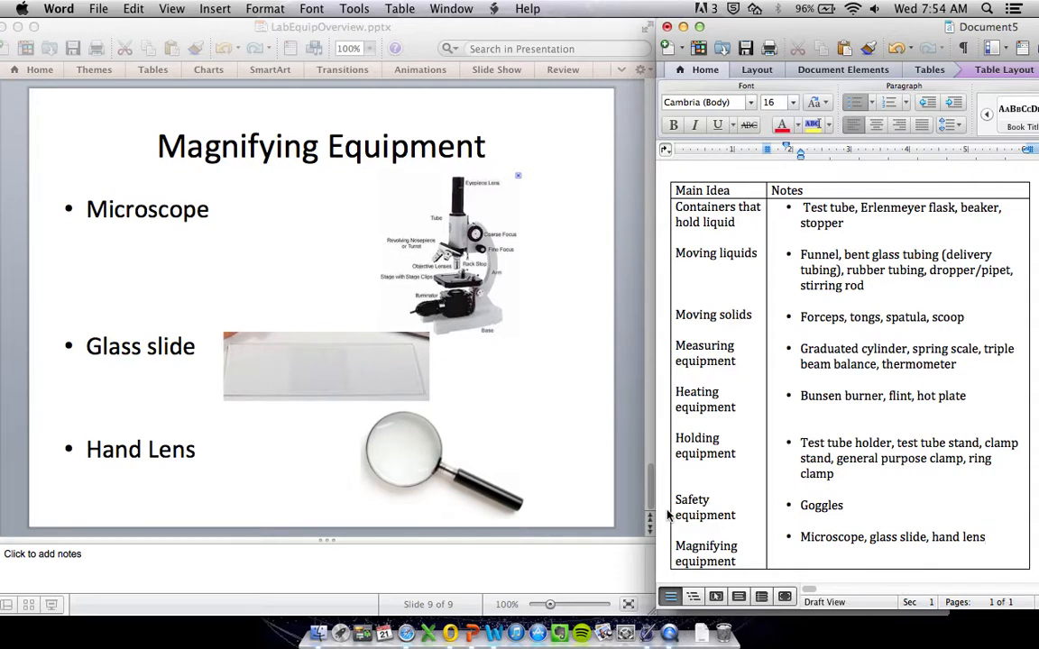
Place the cursor below the table and scroll down to the Summary: line
left_click(984, 537)
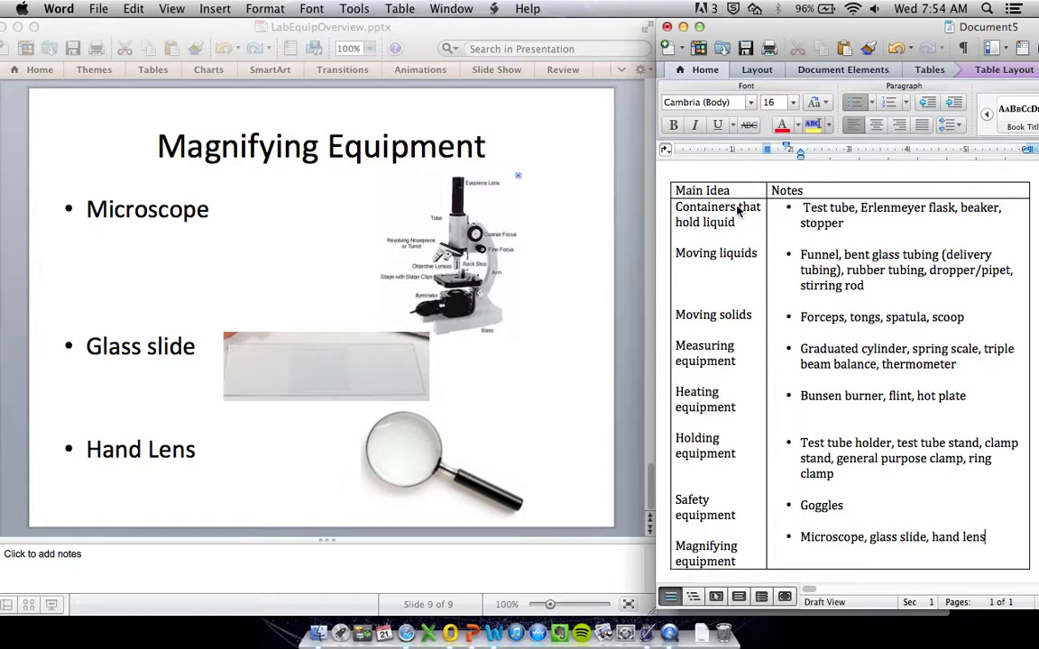
mouse_move(663, 321)
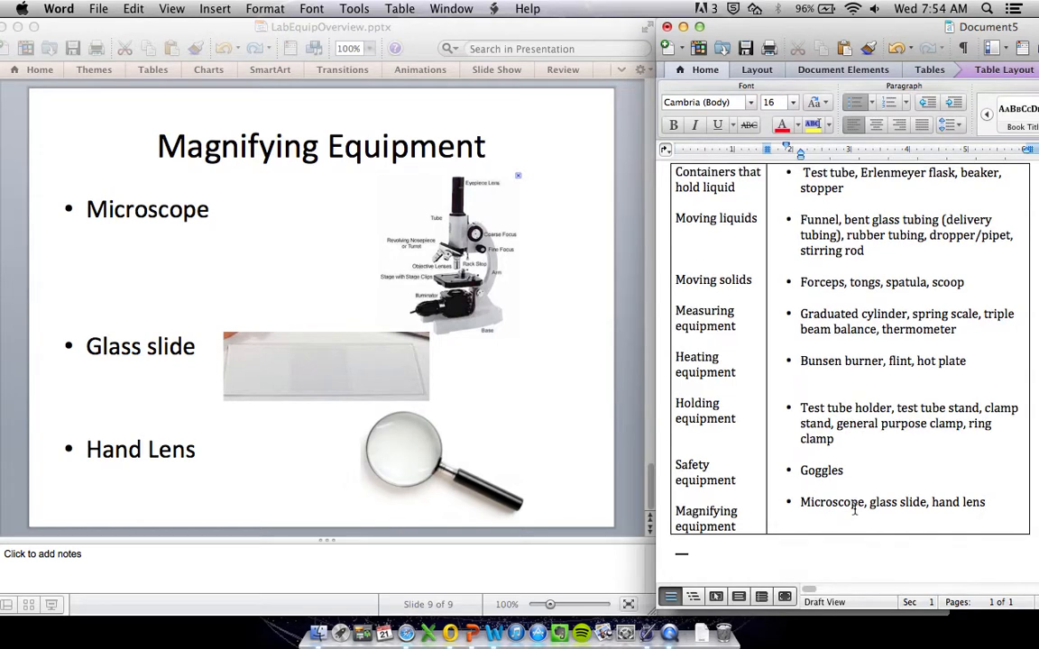
scroll("down", 3)
type("Summary:")
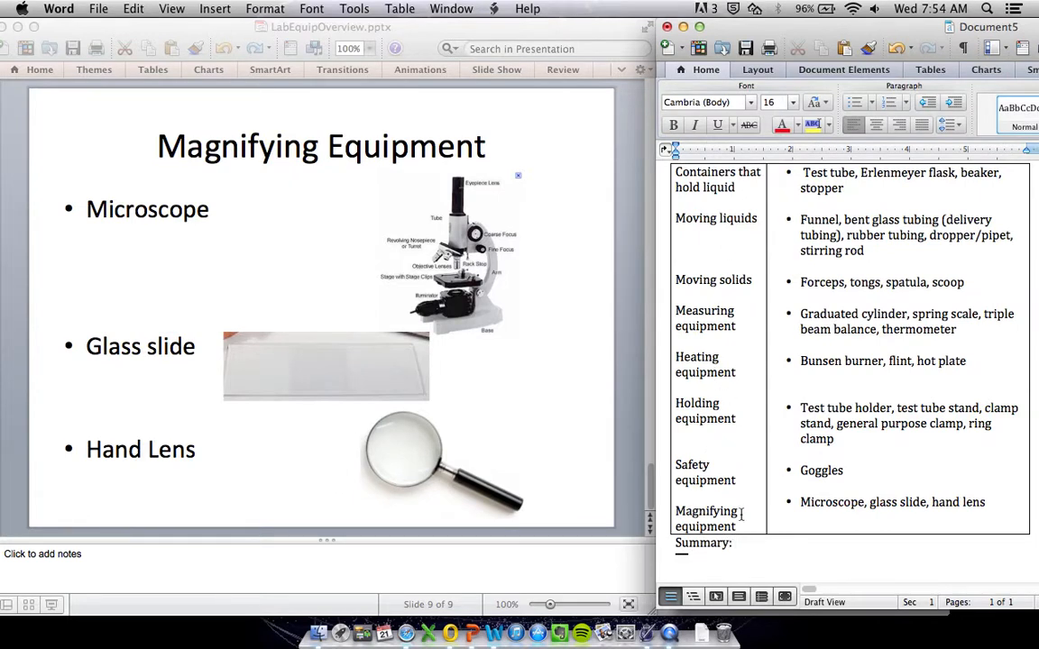
mouse_move(740, 547)
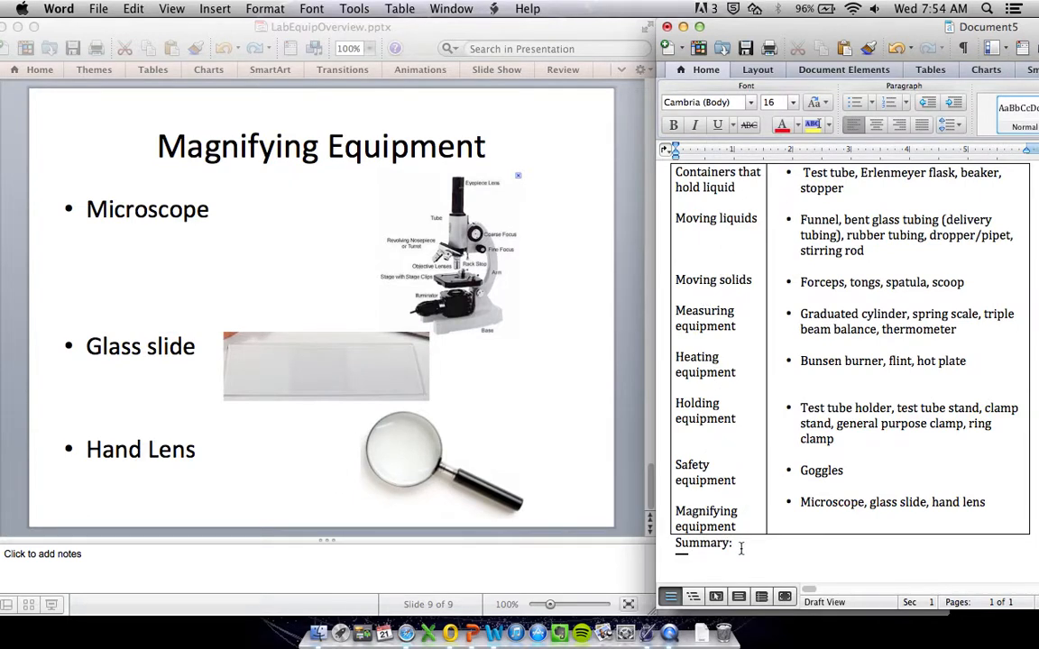